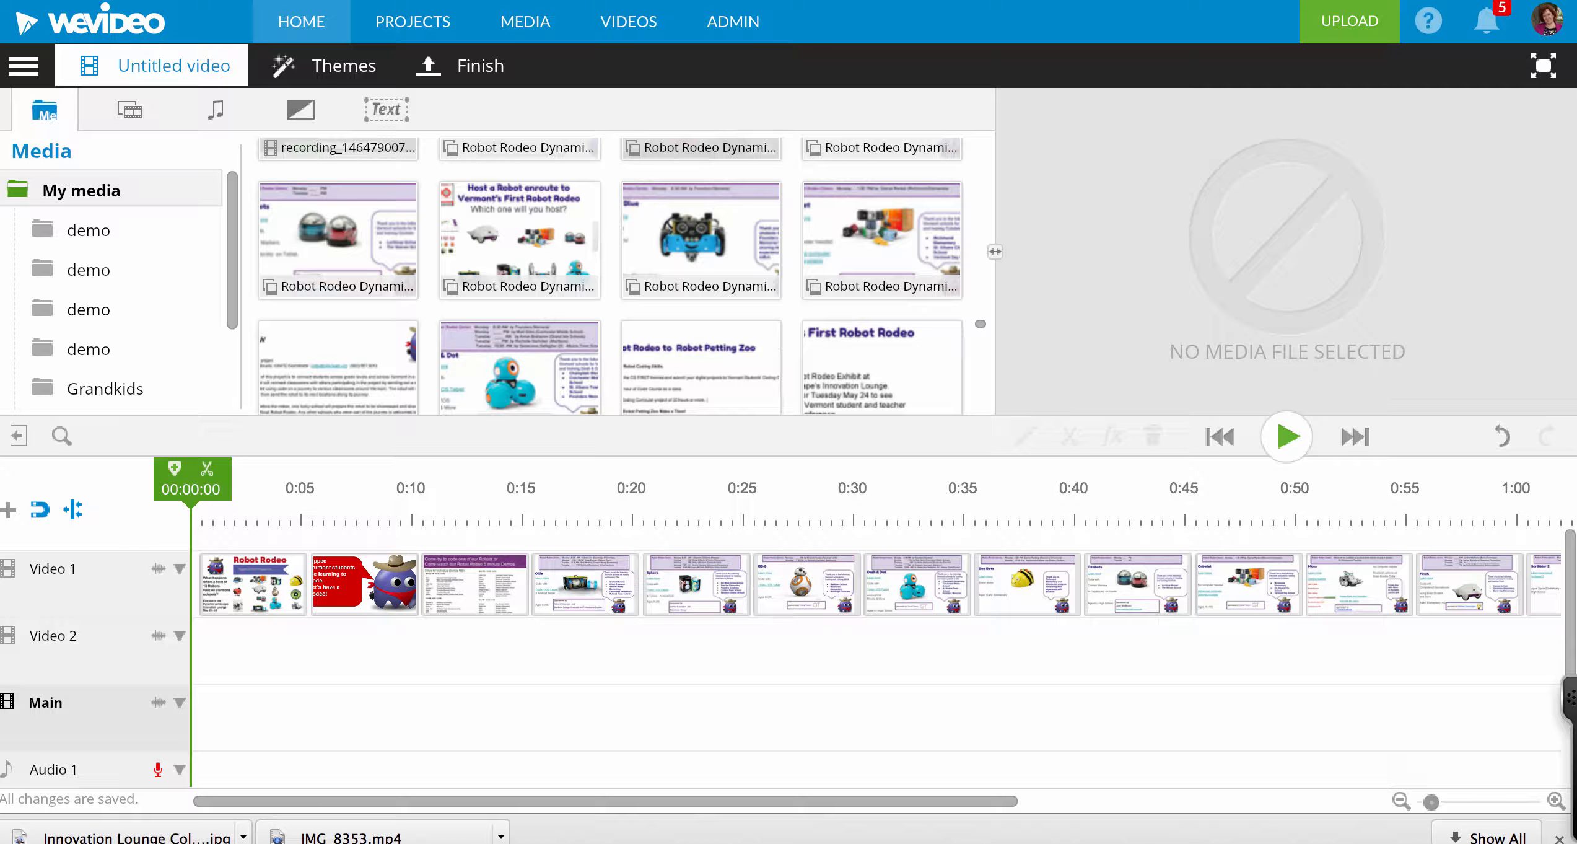
mouse_move(1447, 189)
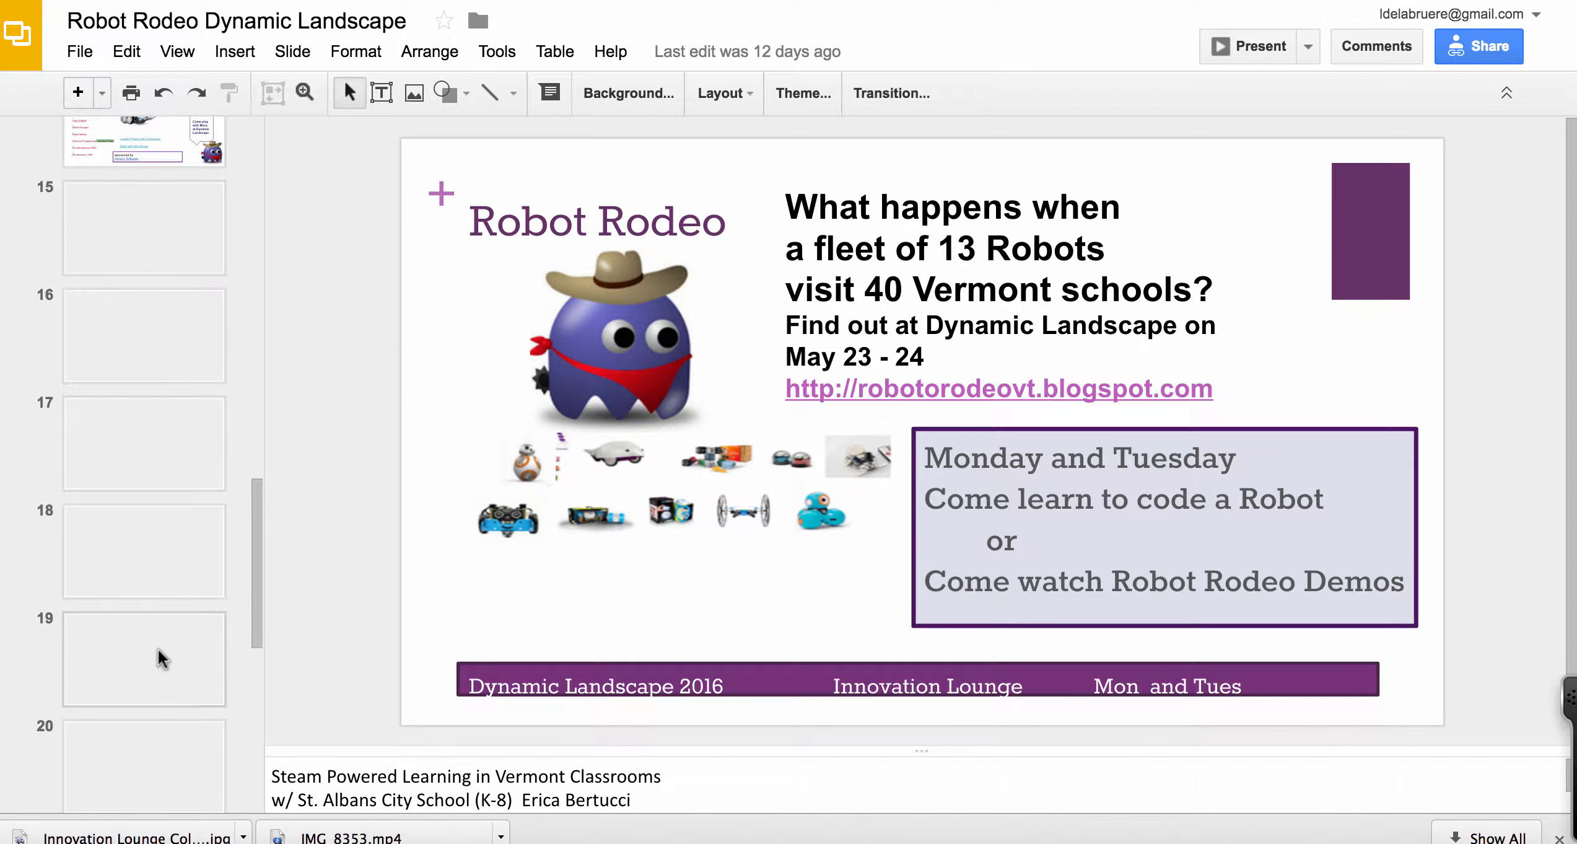
Open the Robot Rodeo deck's download formats from the Google Slides File menu.
scroll(down, 3)
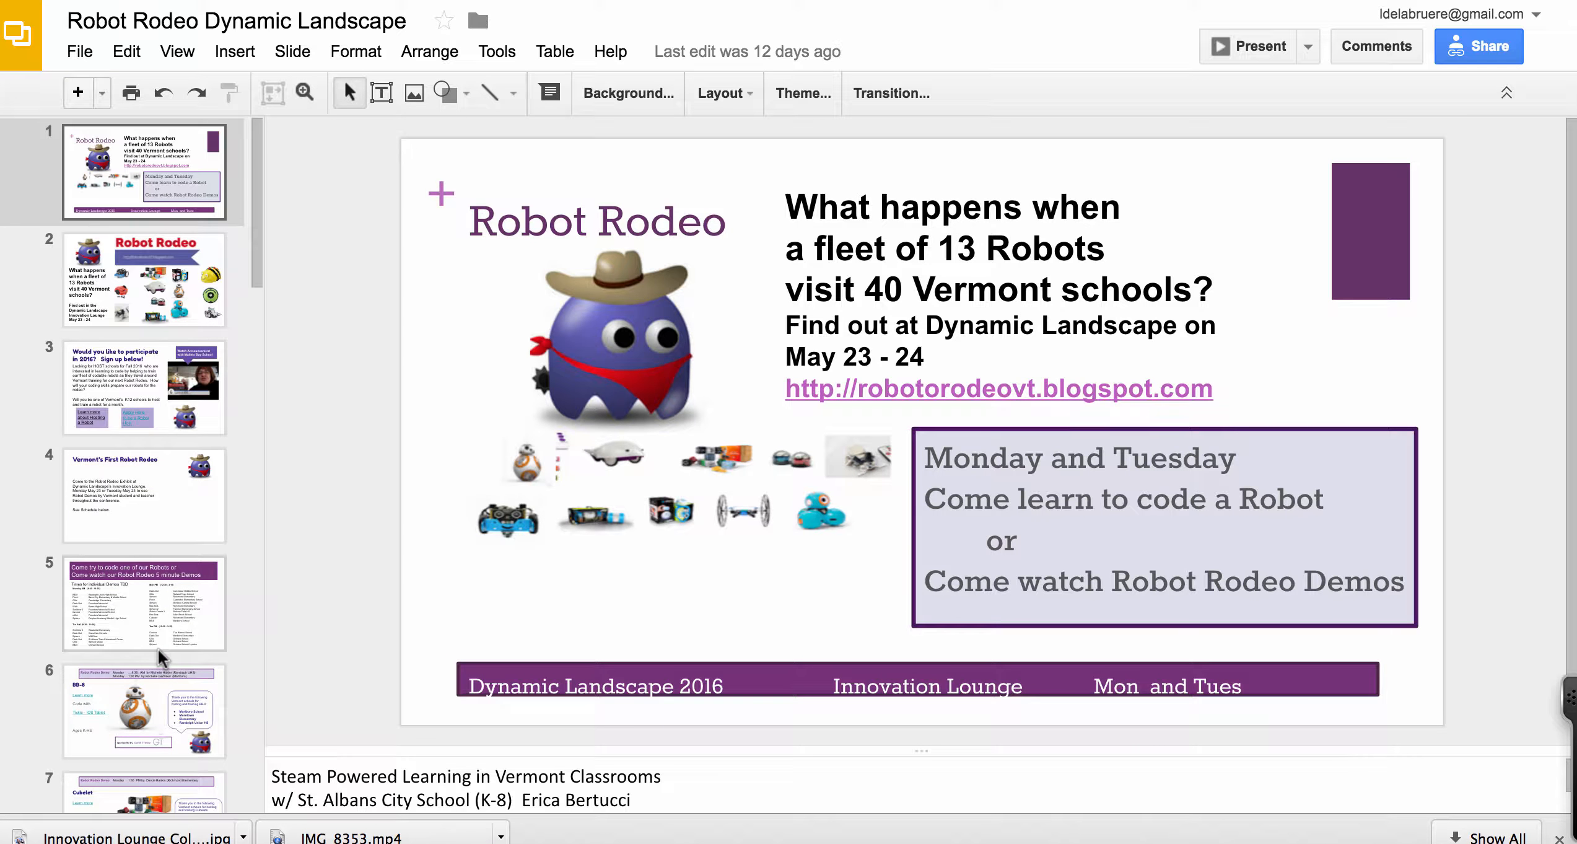
click(79, 52)
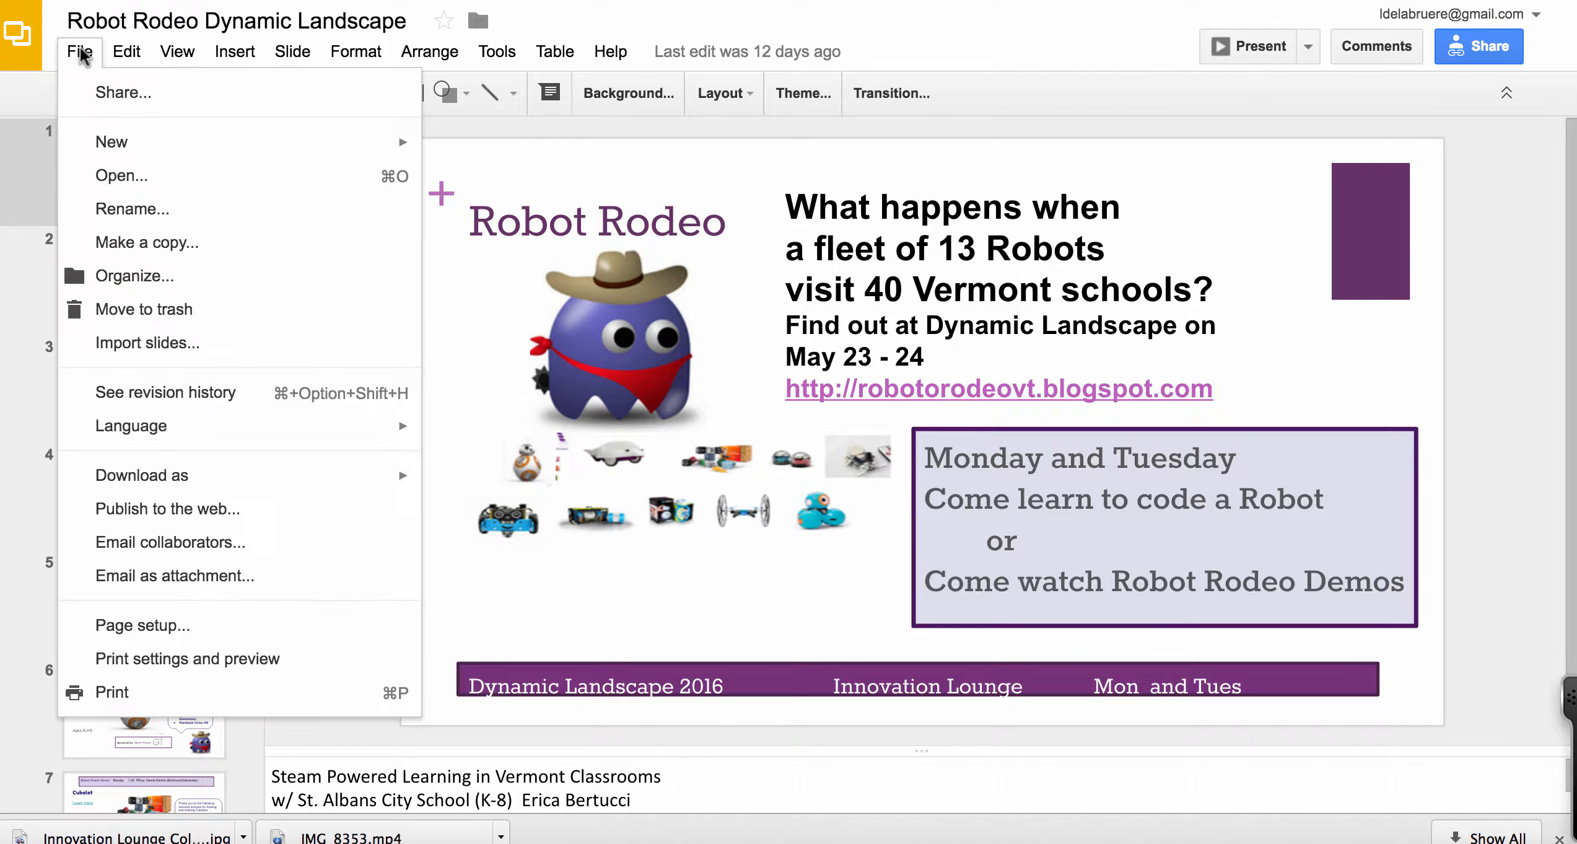
click(142, 474)
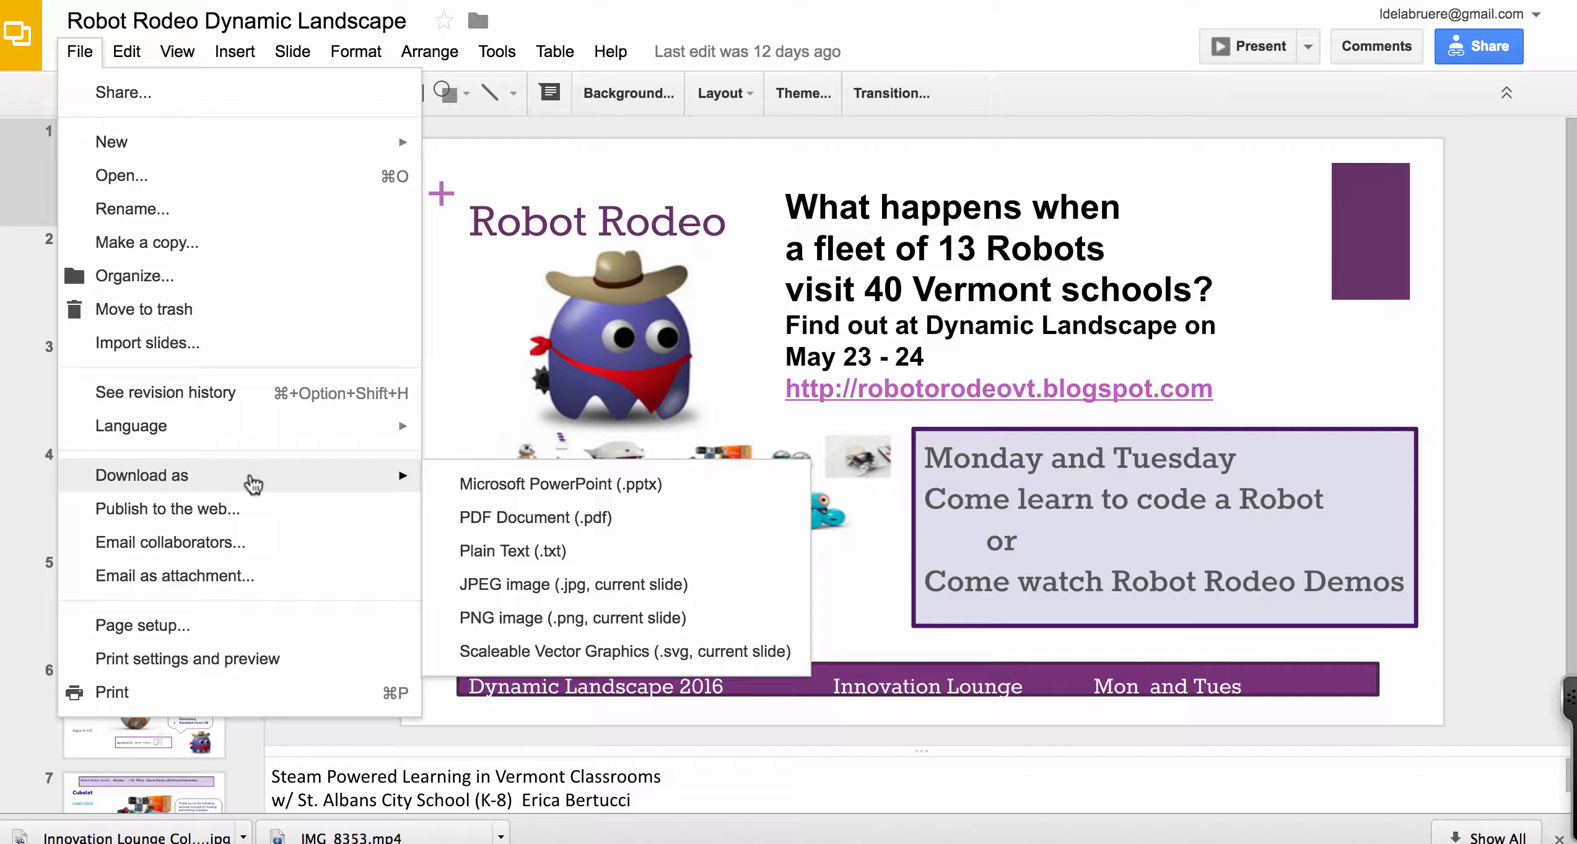
mouse_move(534, 516)
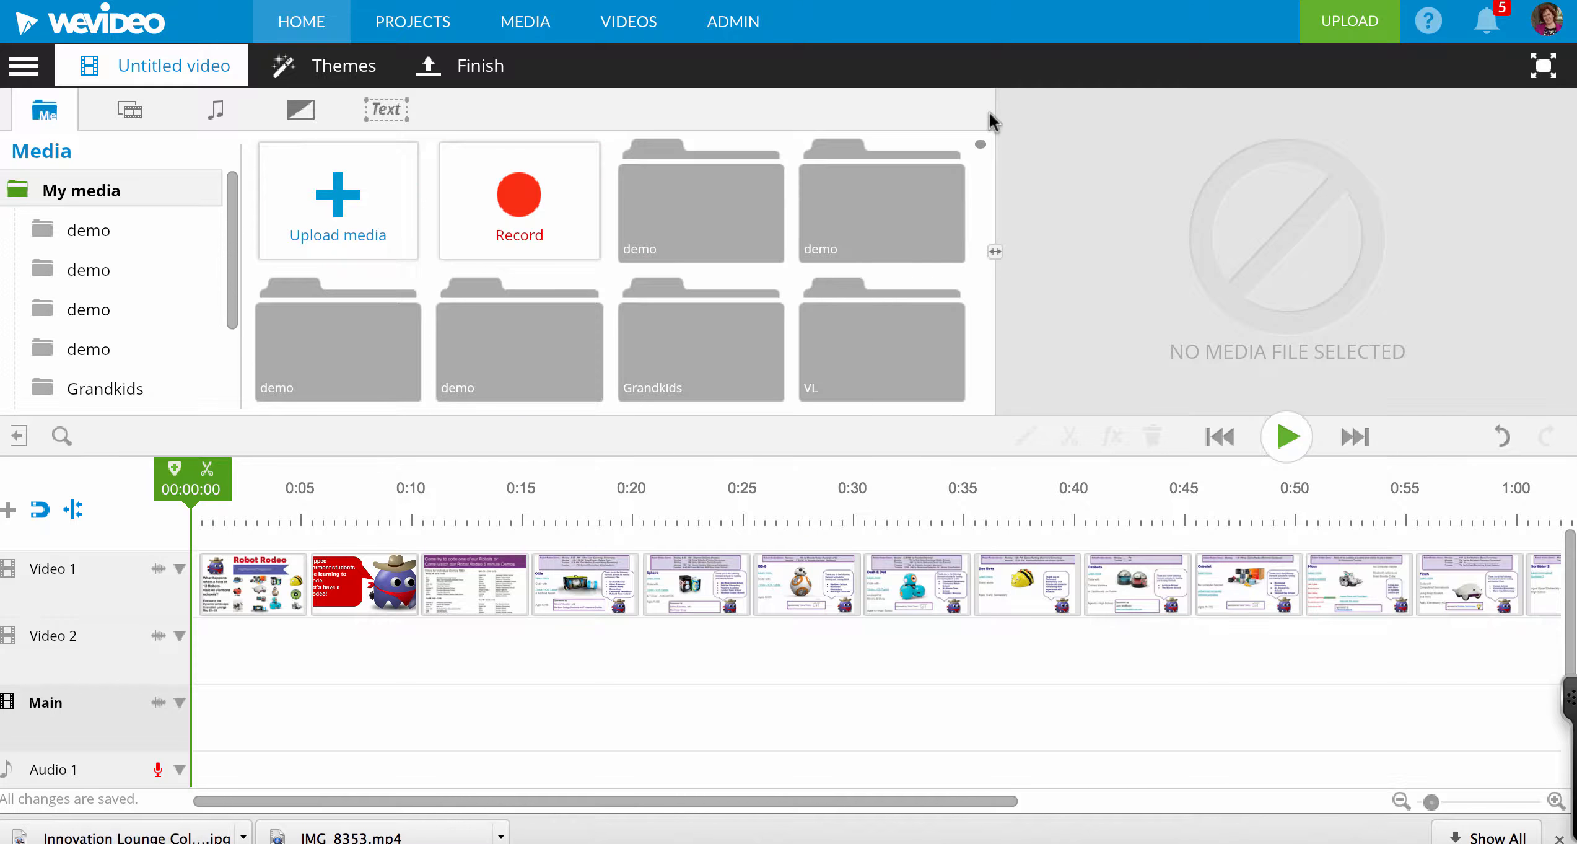
mouse_move(337, 200)
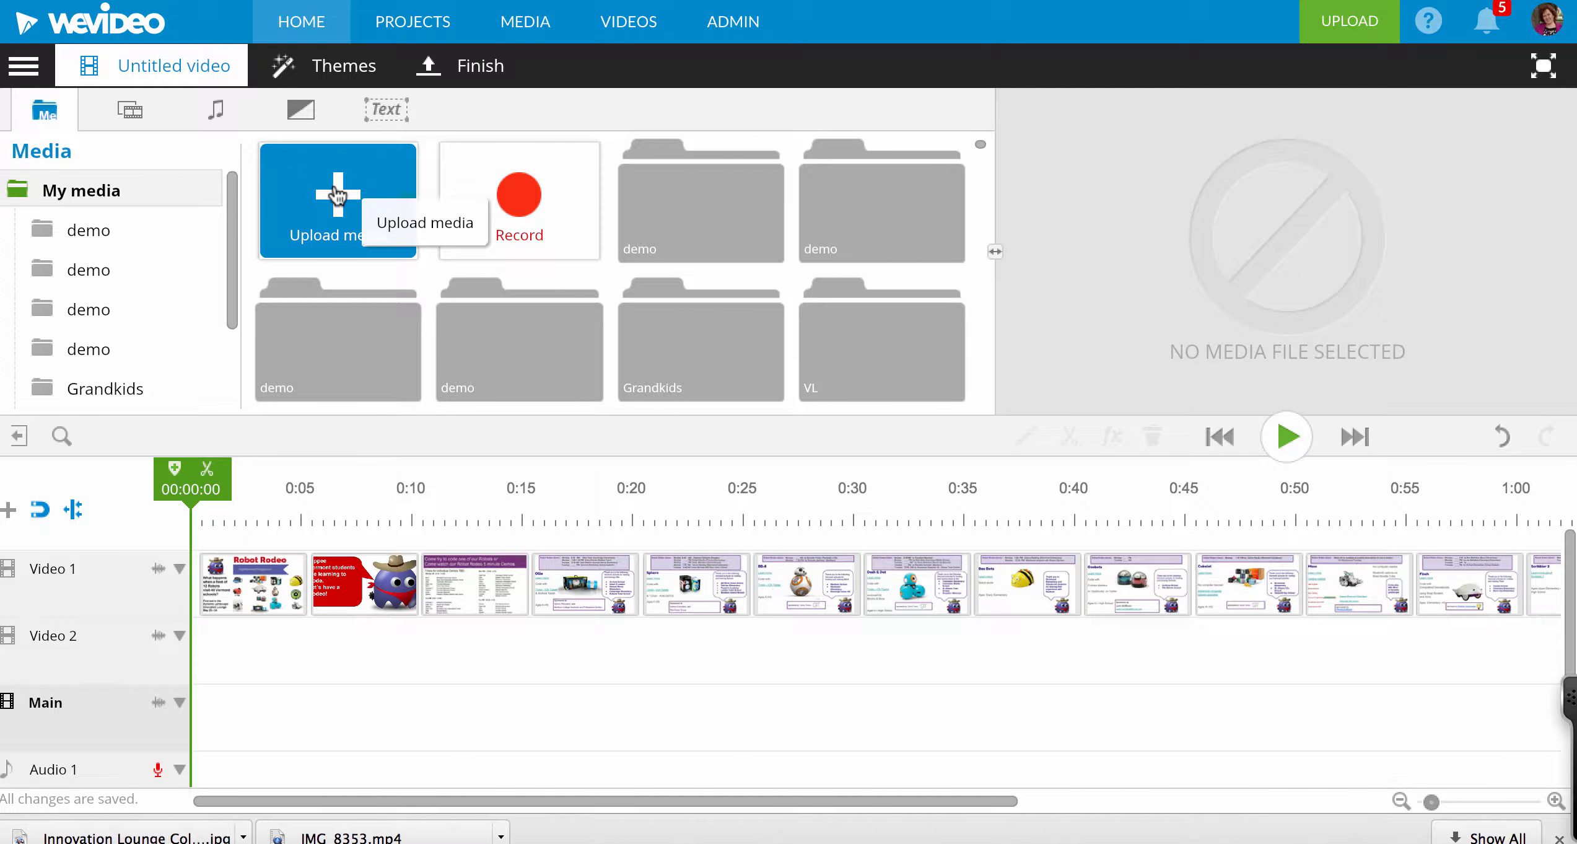
Upload Robot Rodeo Dynamic Landscape.pdf to My media, found by searching 'robot rodeo pdf'.
click(336, 199)
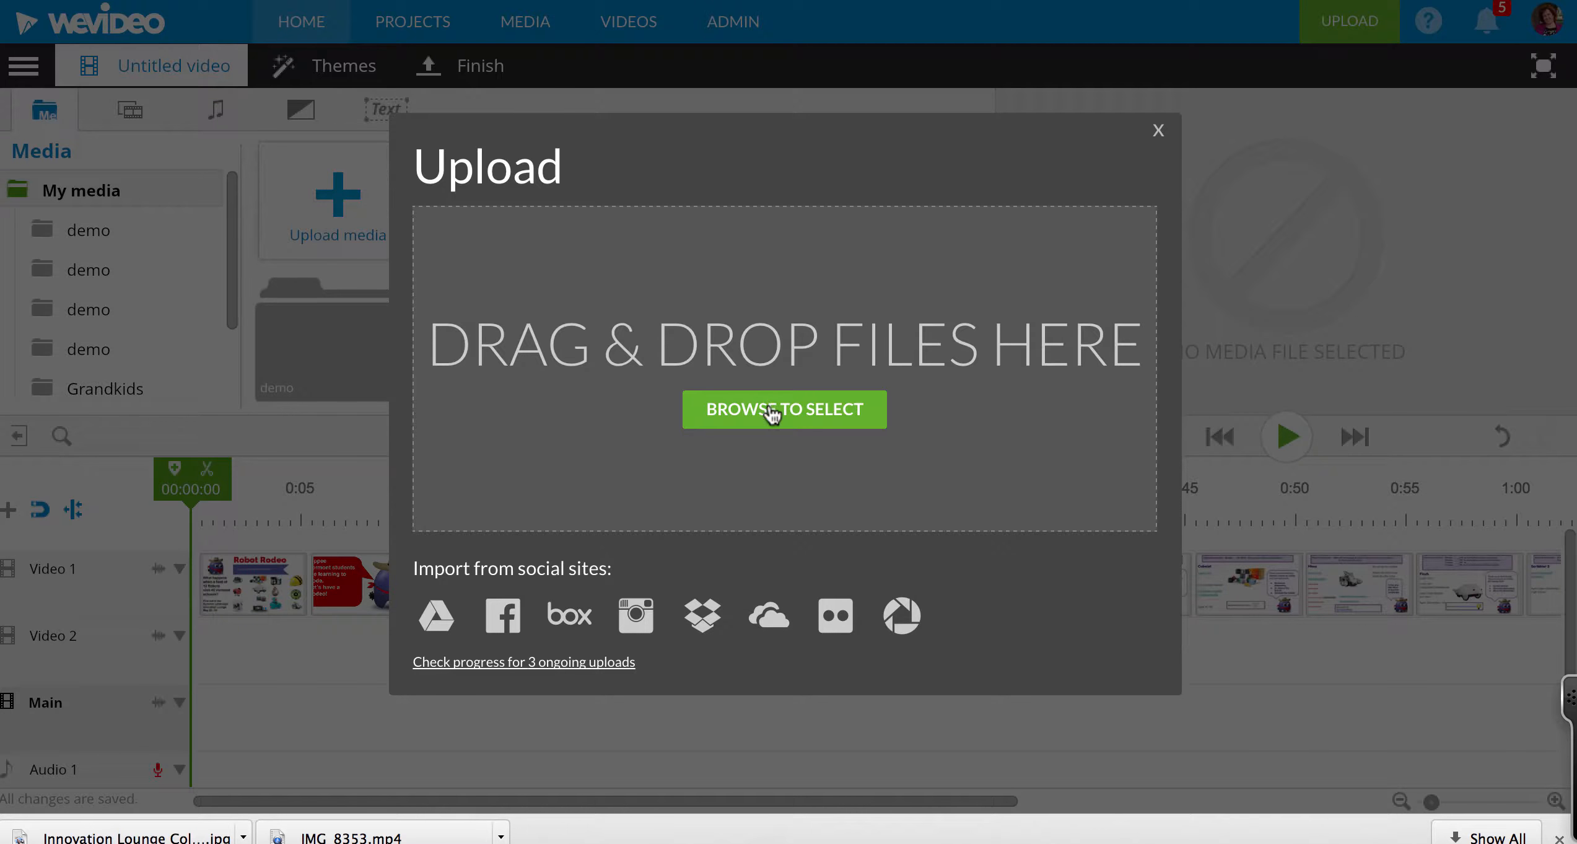
click(784, 409)
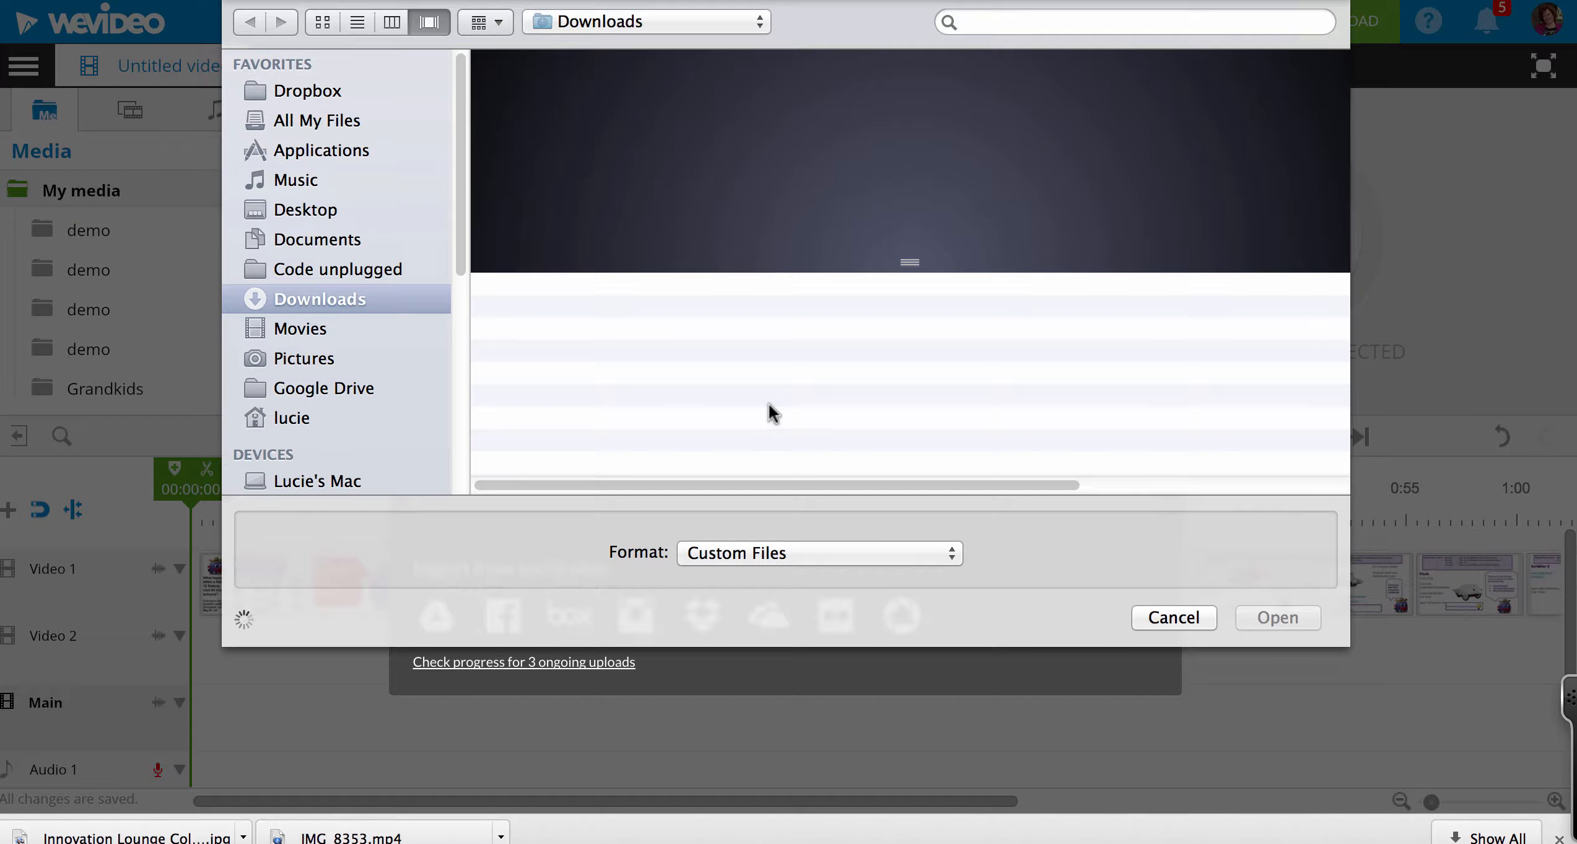
text(robot rodeo pdf)
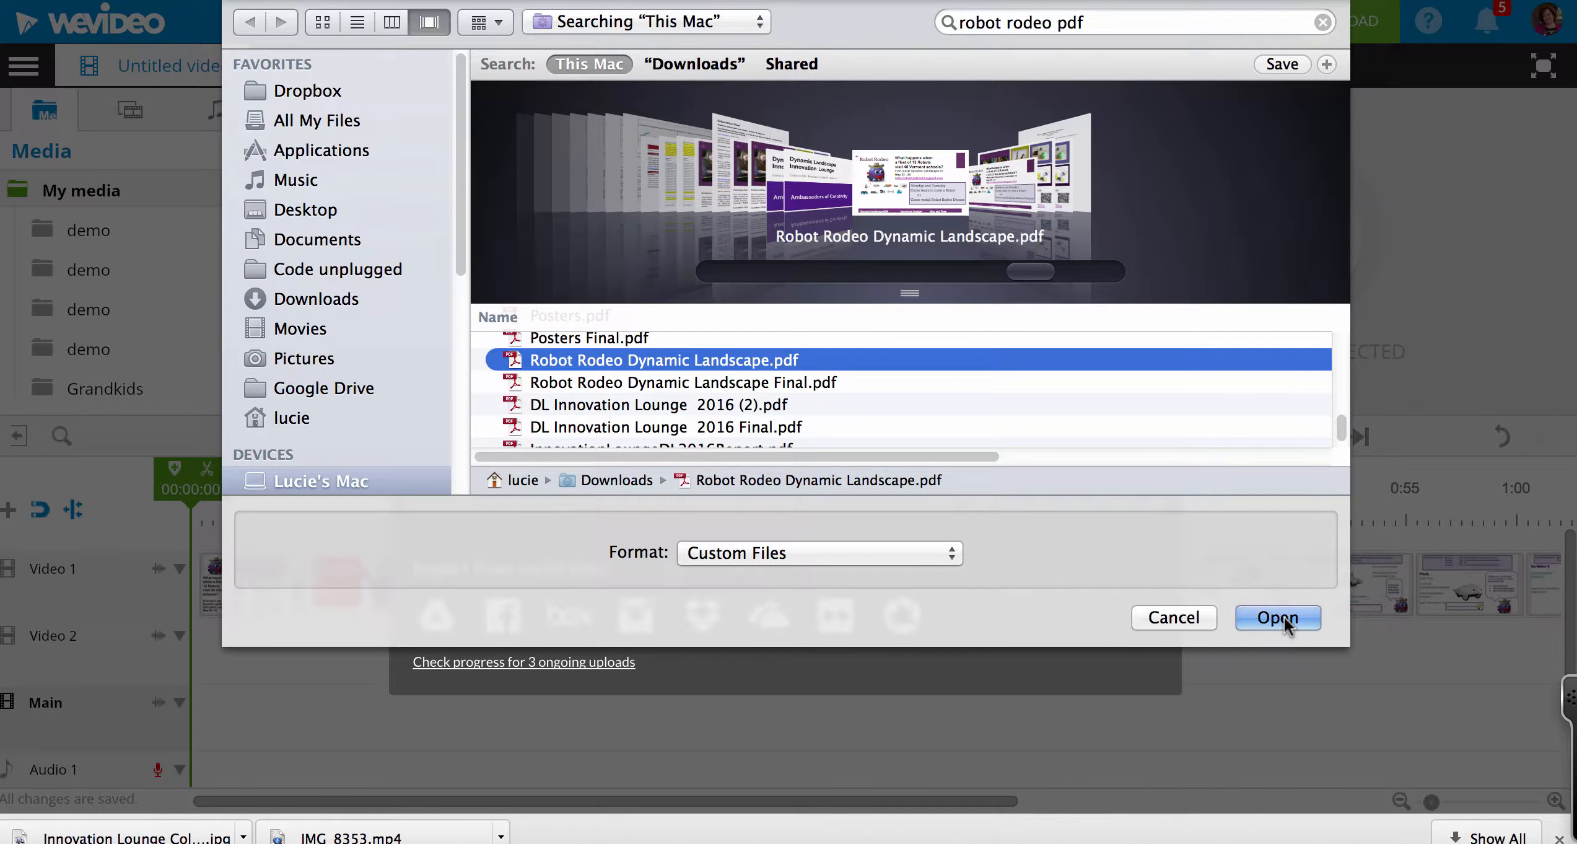
click(1277, 616)
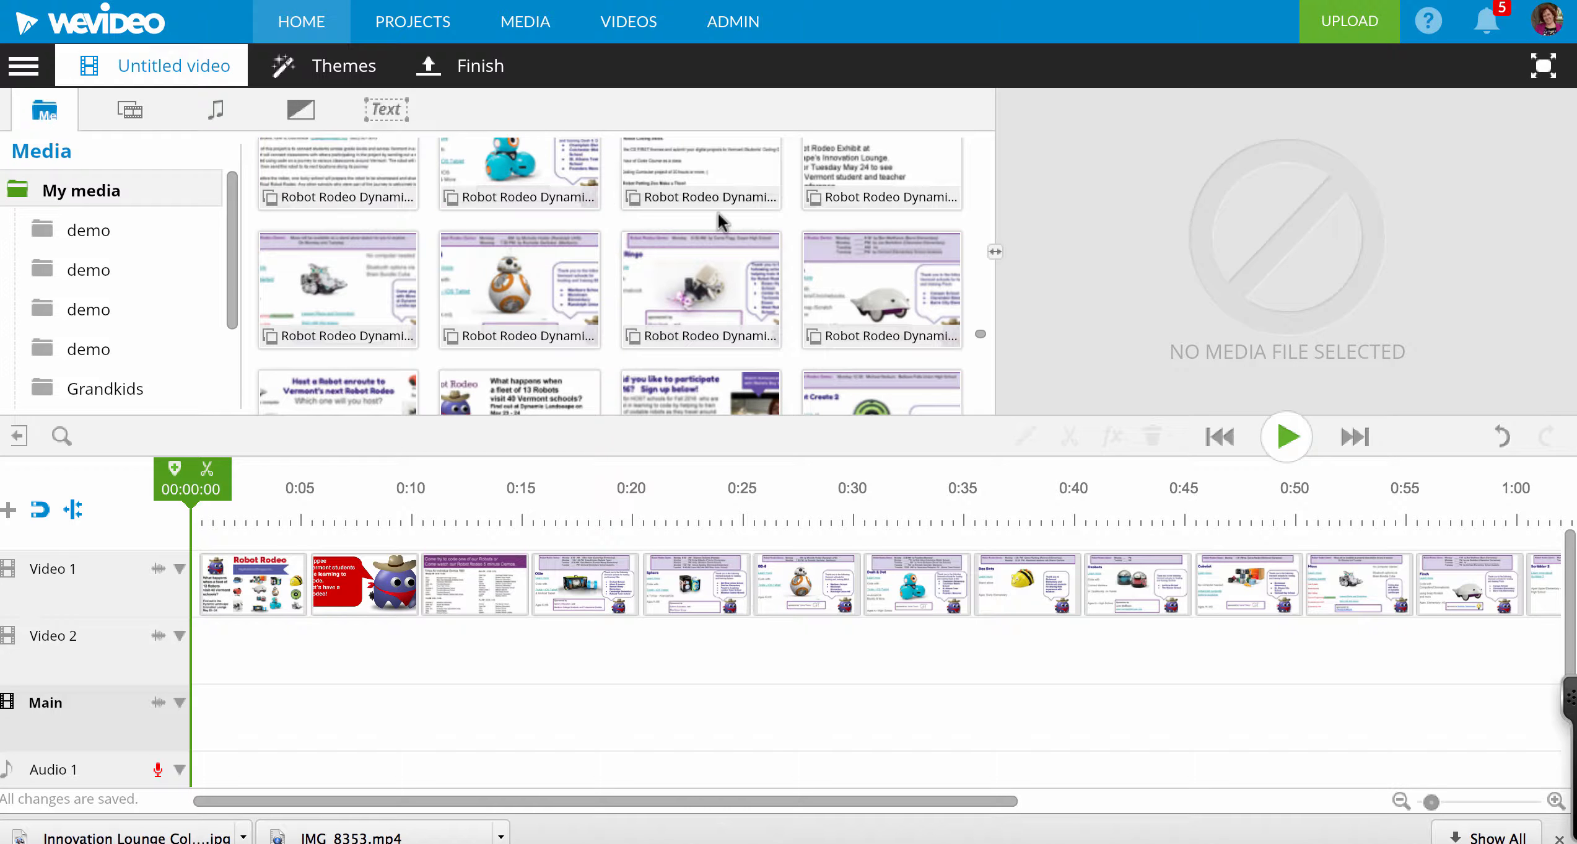
mouse_move(862, 363)
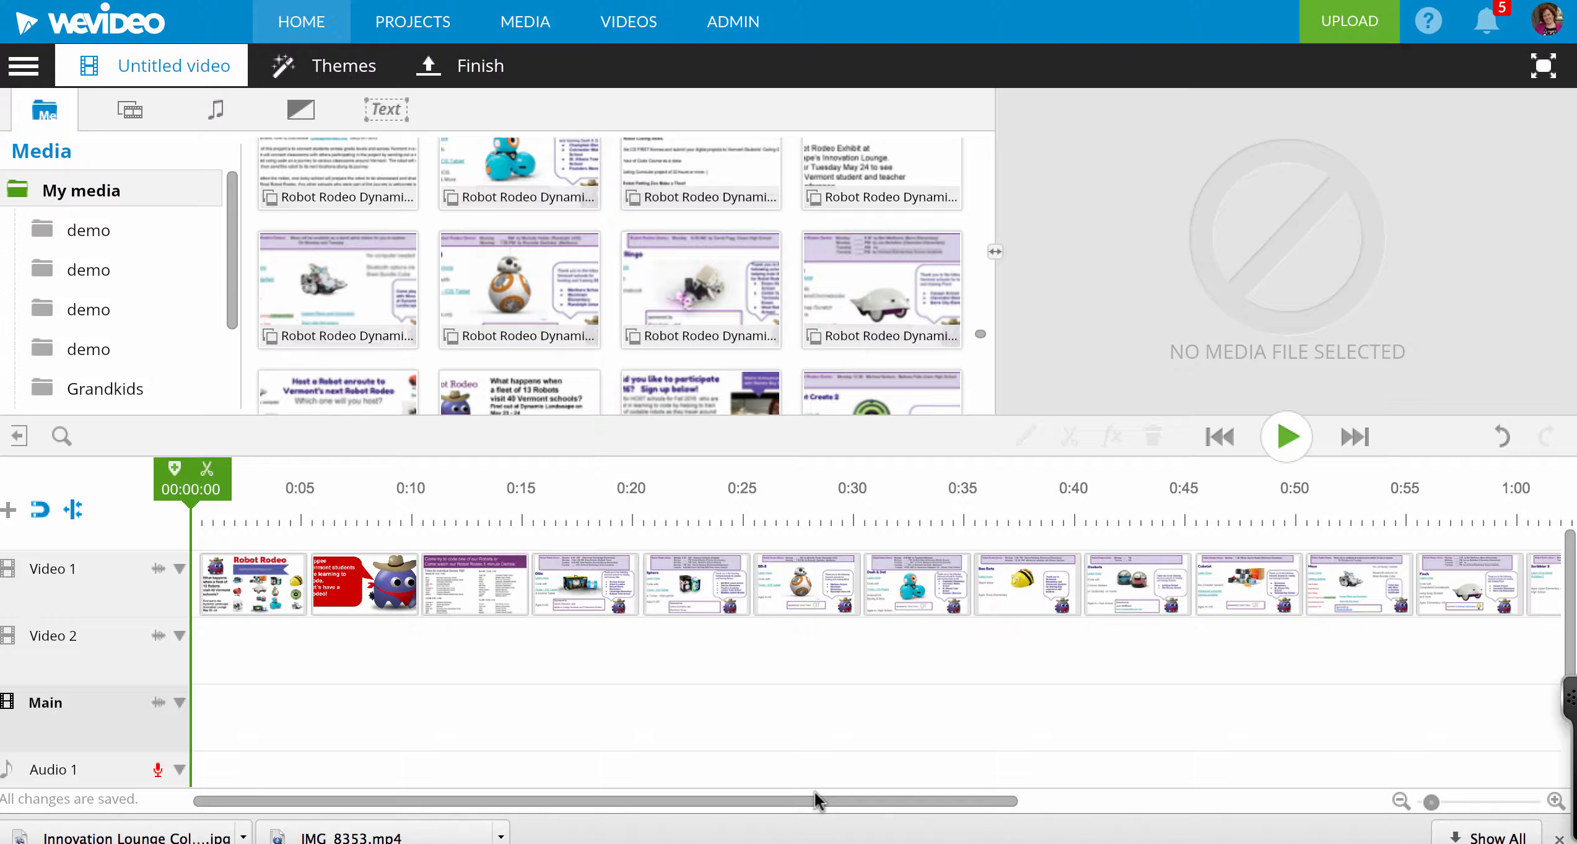
mouse_move(201, 556)
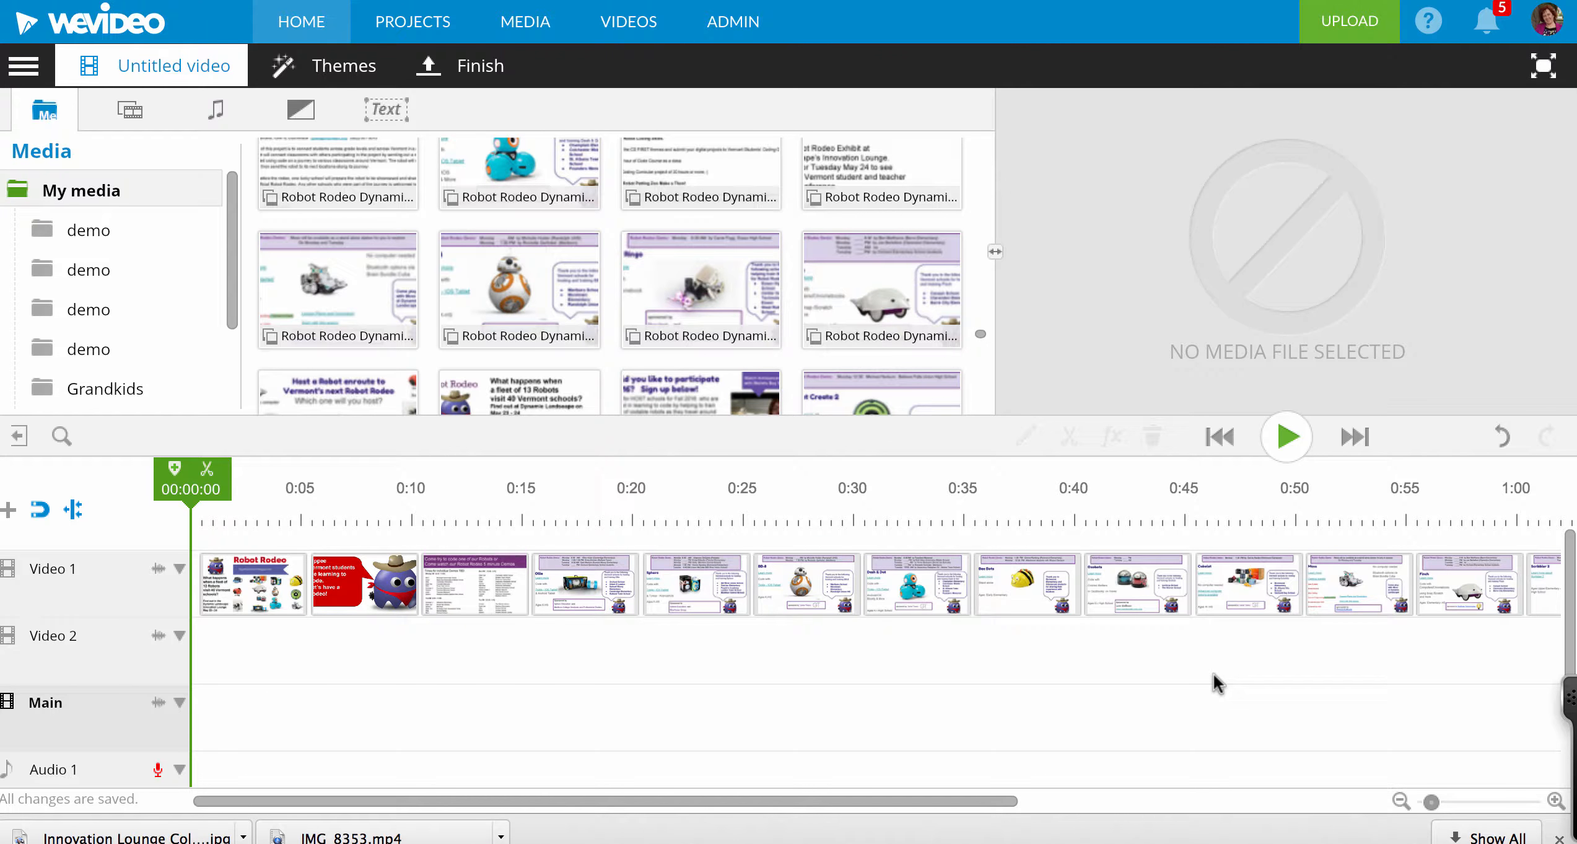
mouse_move(316, 664)
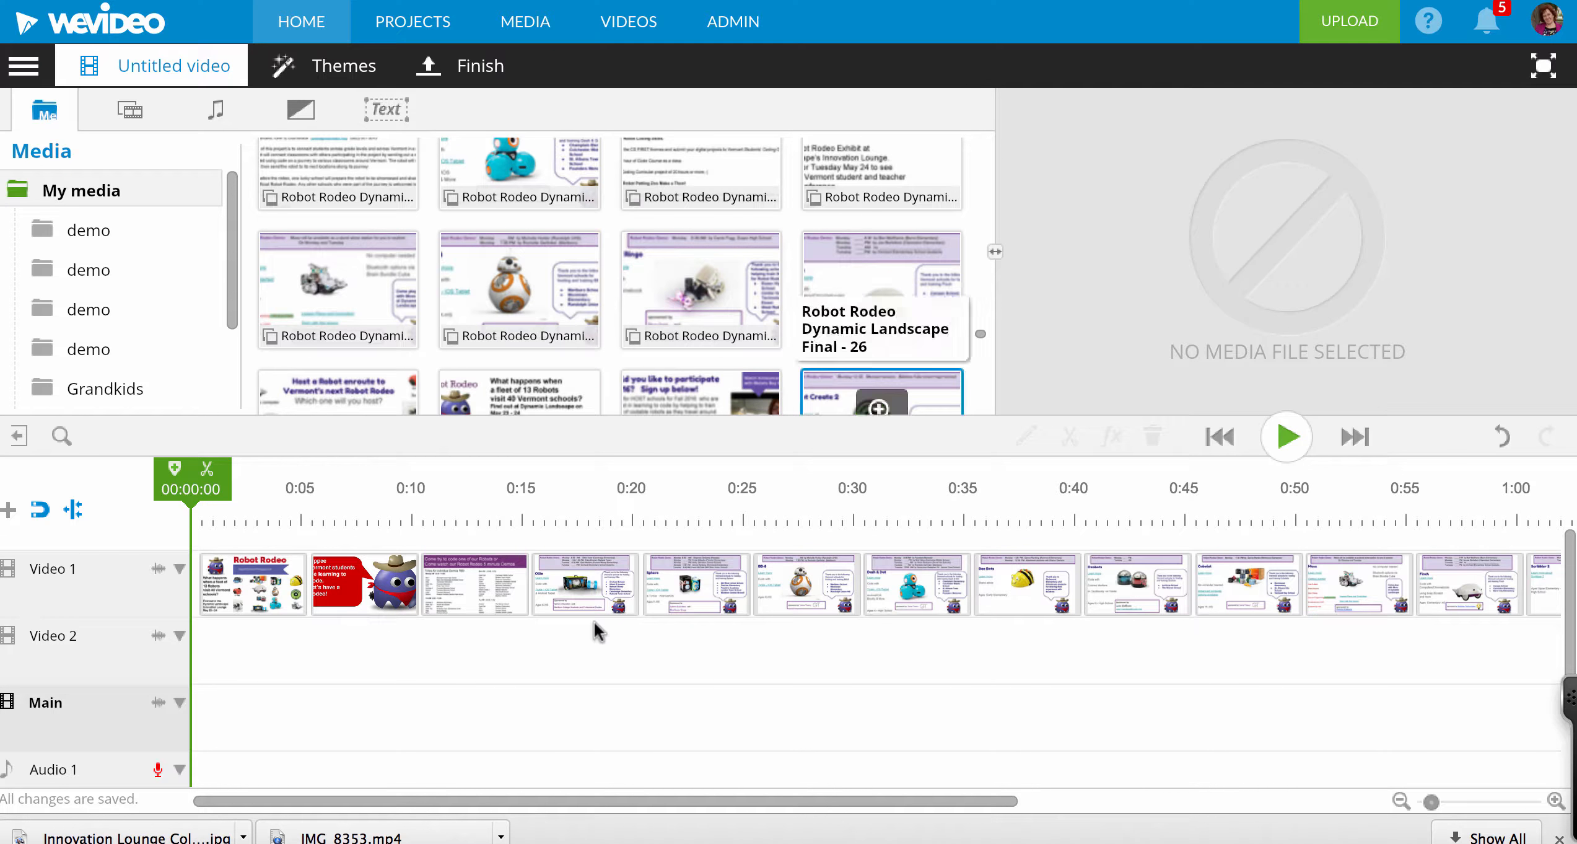
click(1027, 583)
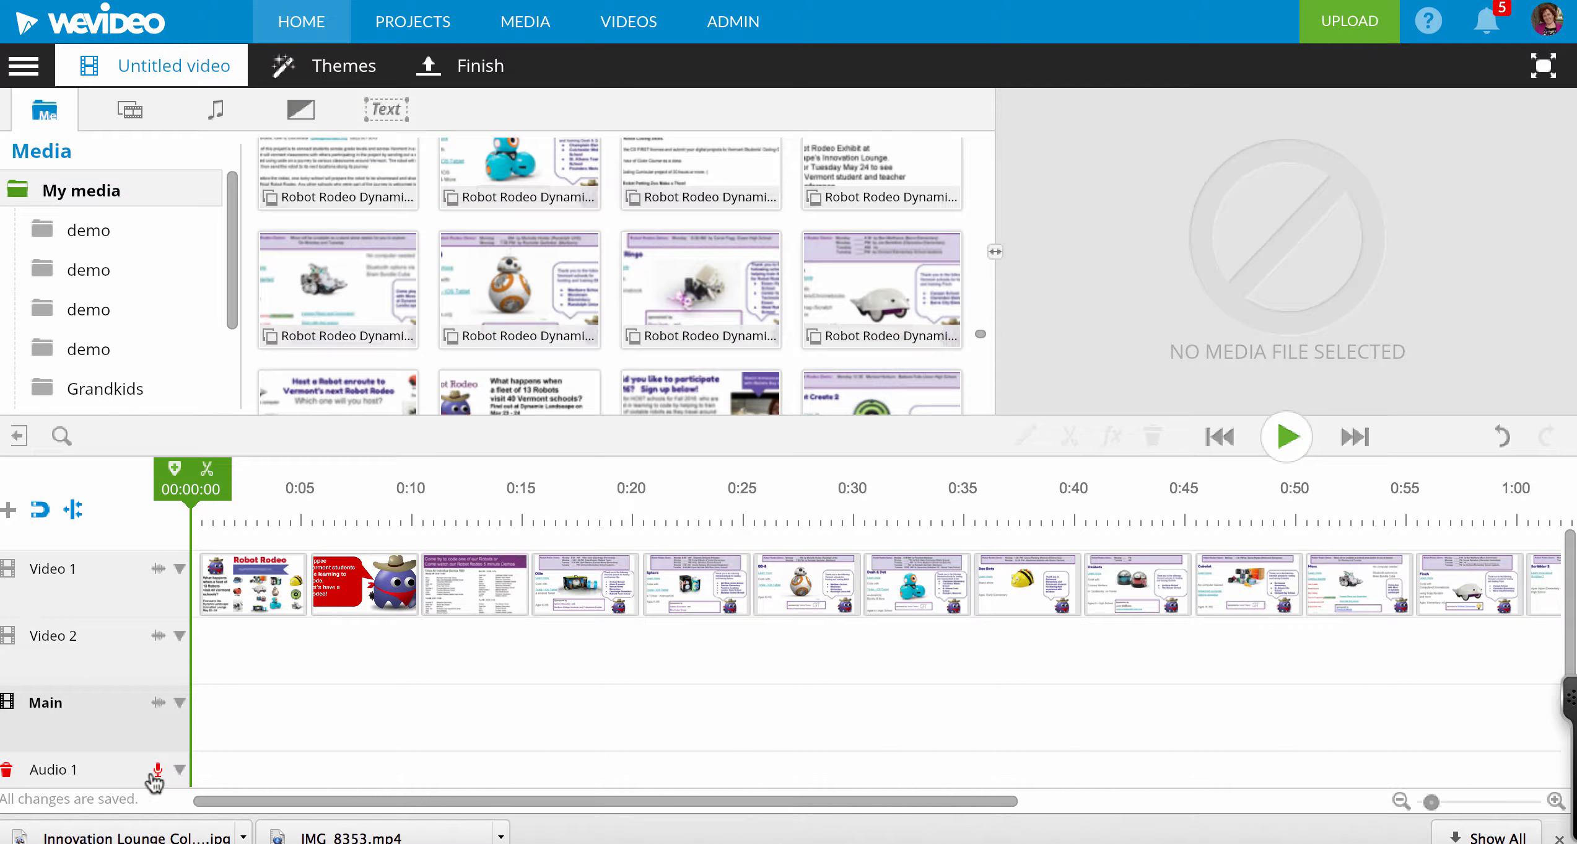
mouse_move(153, 779)
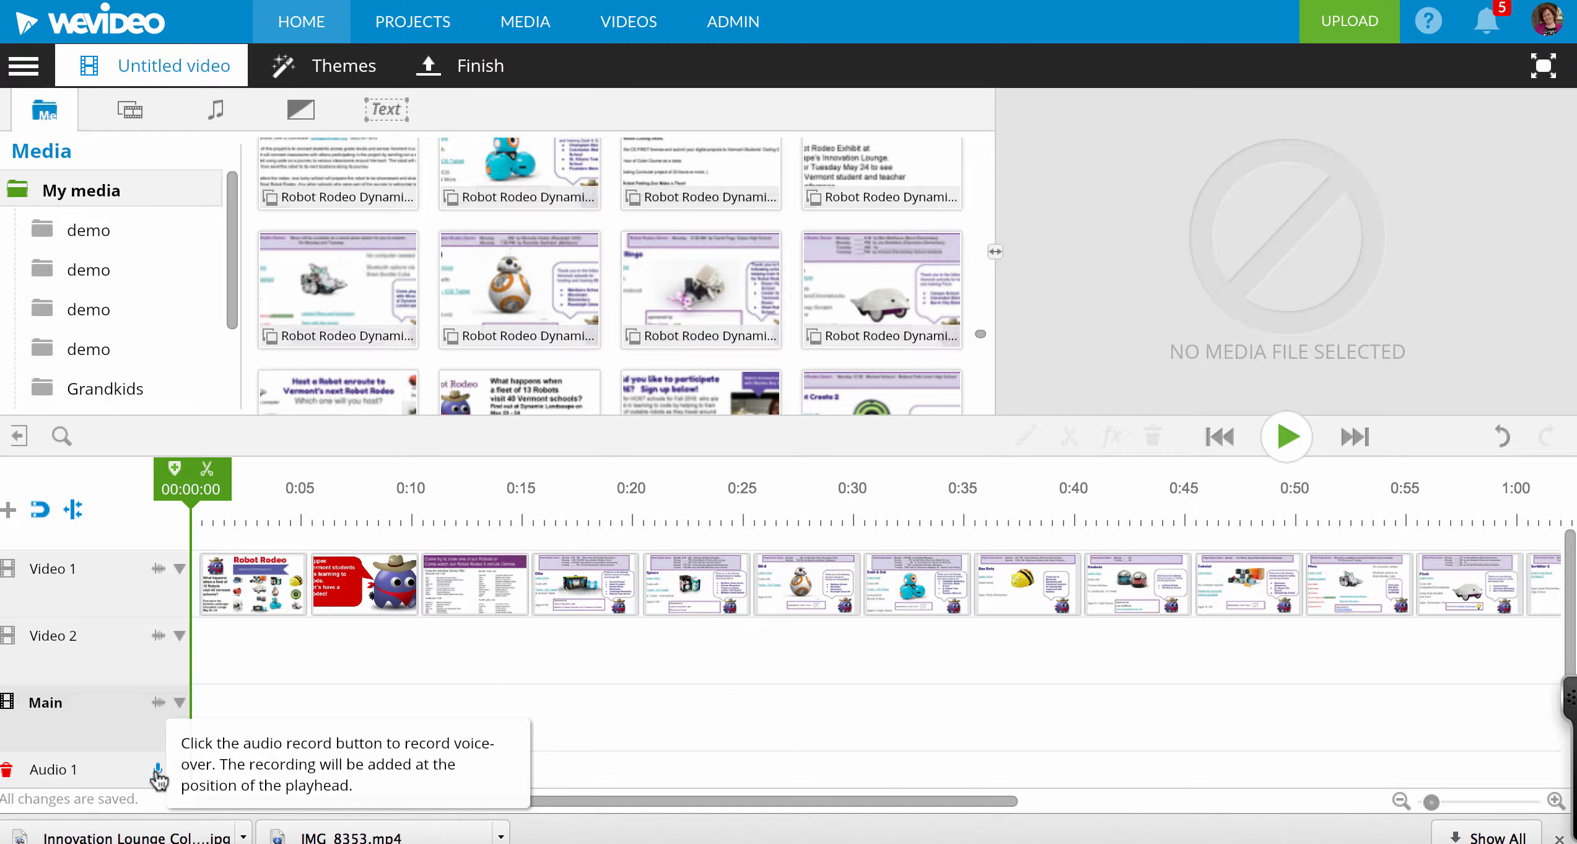
Open the Audio 1 voice-over recorder with Preview while recording and Mute audio enabled.
click(158, 775)
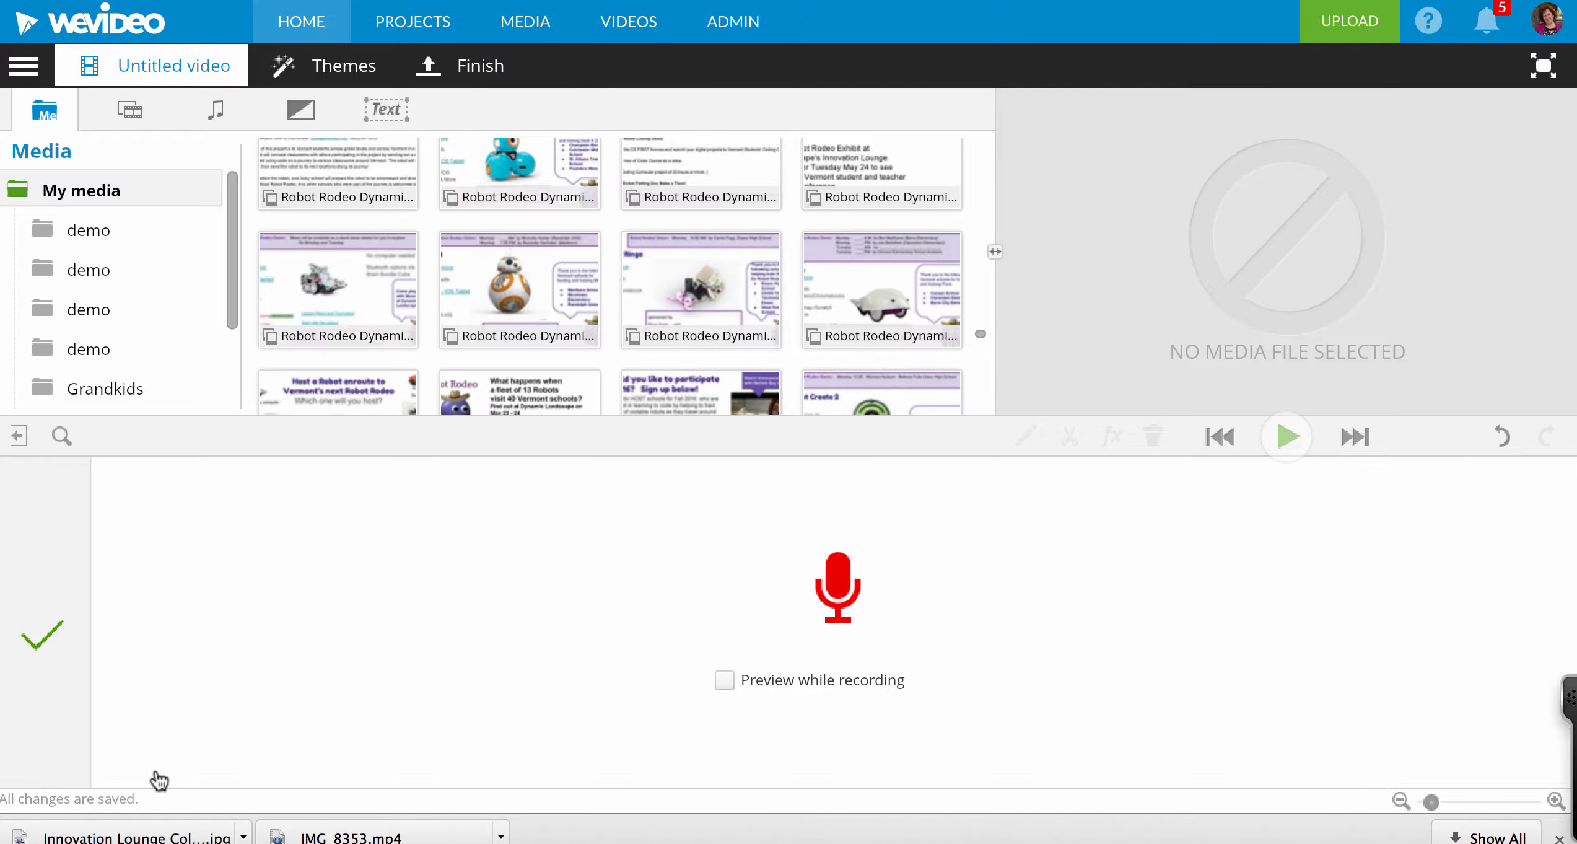
click(838, 586)
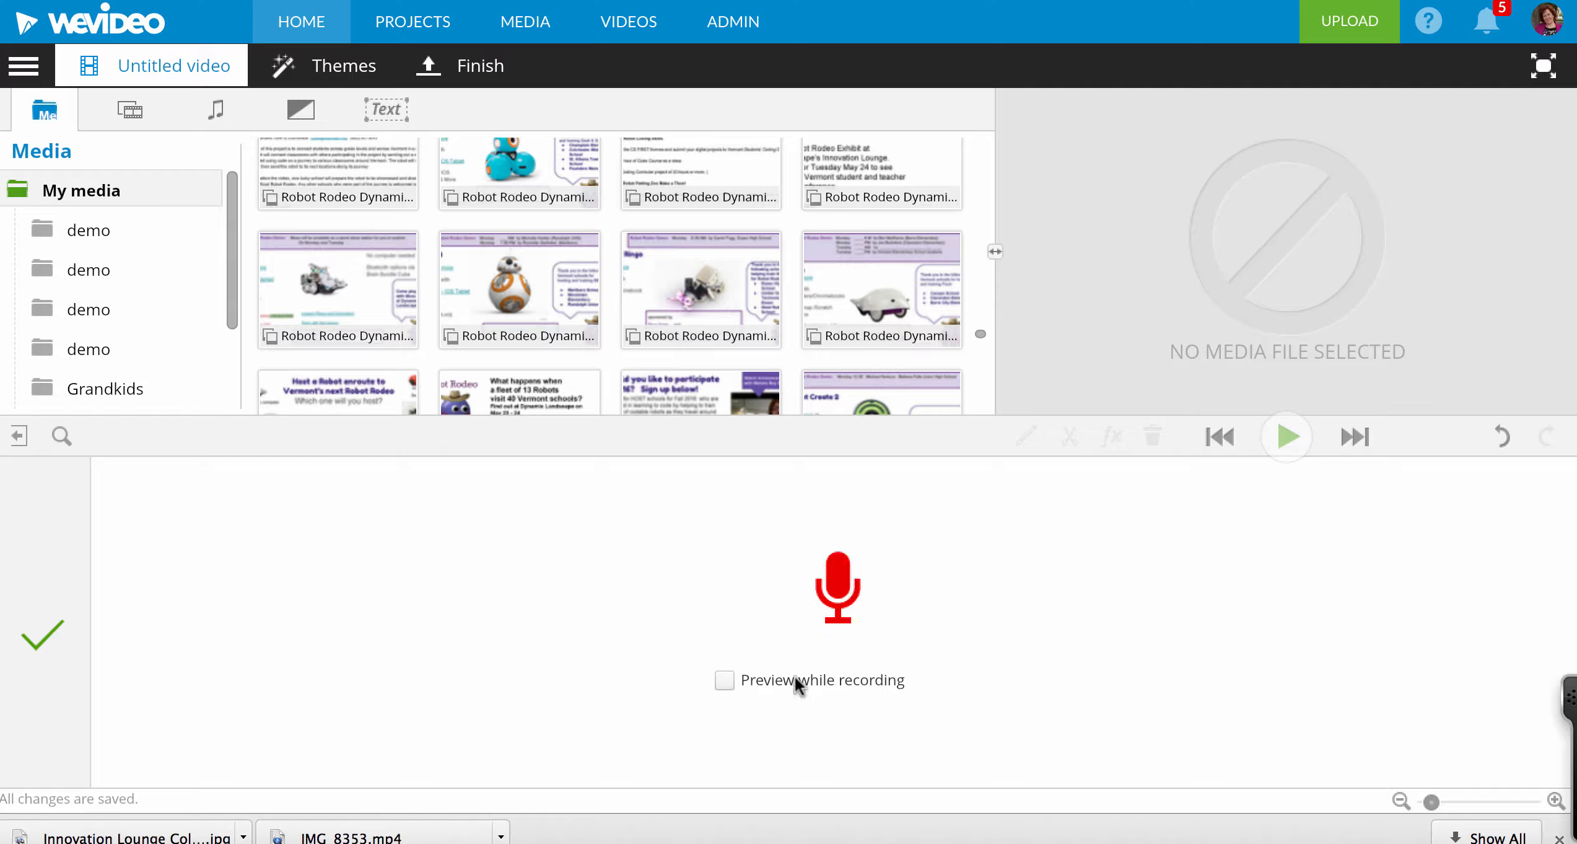
mouse_move(742, 700)
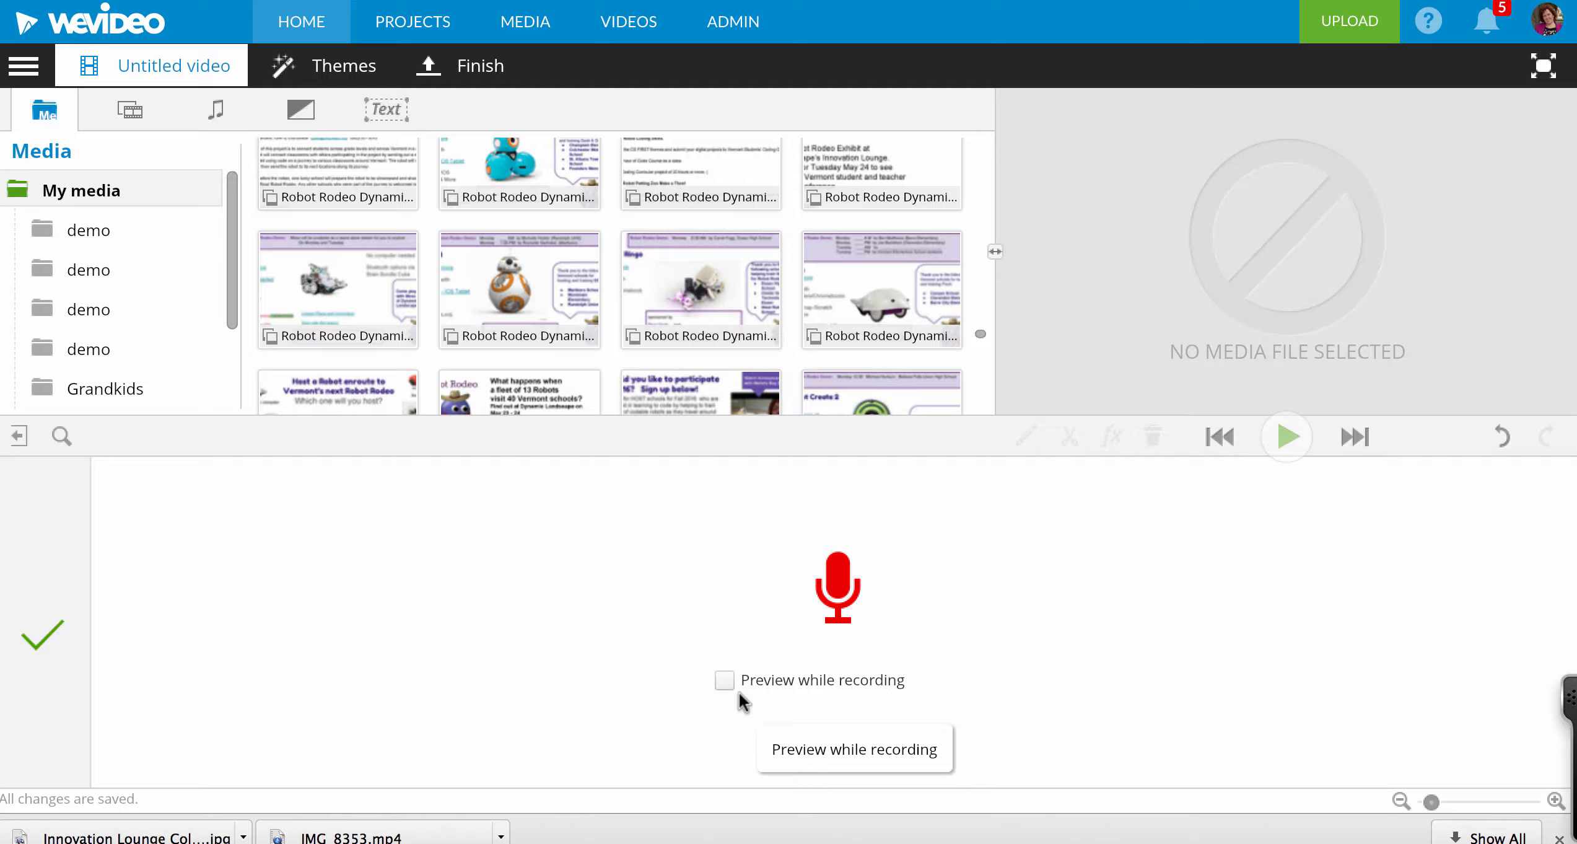
mouse_move(731, 685)
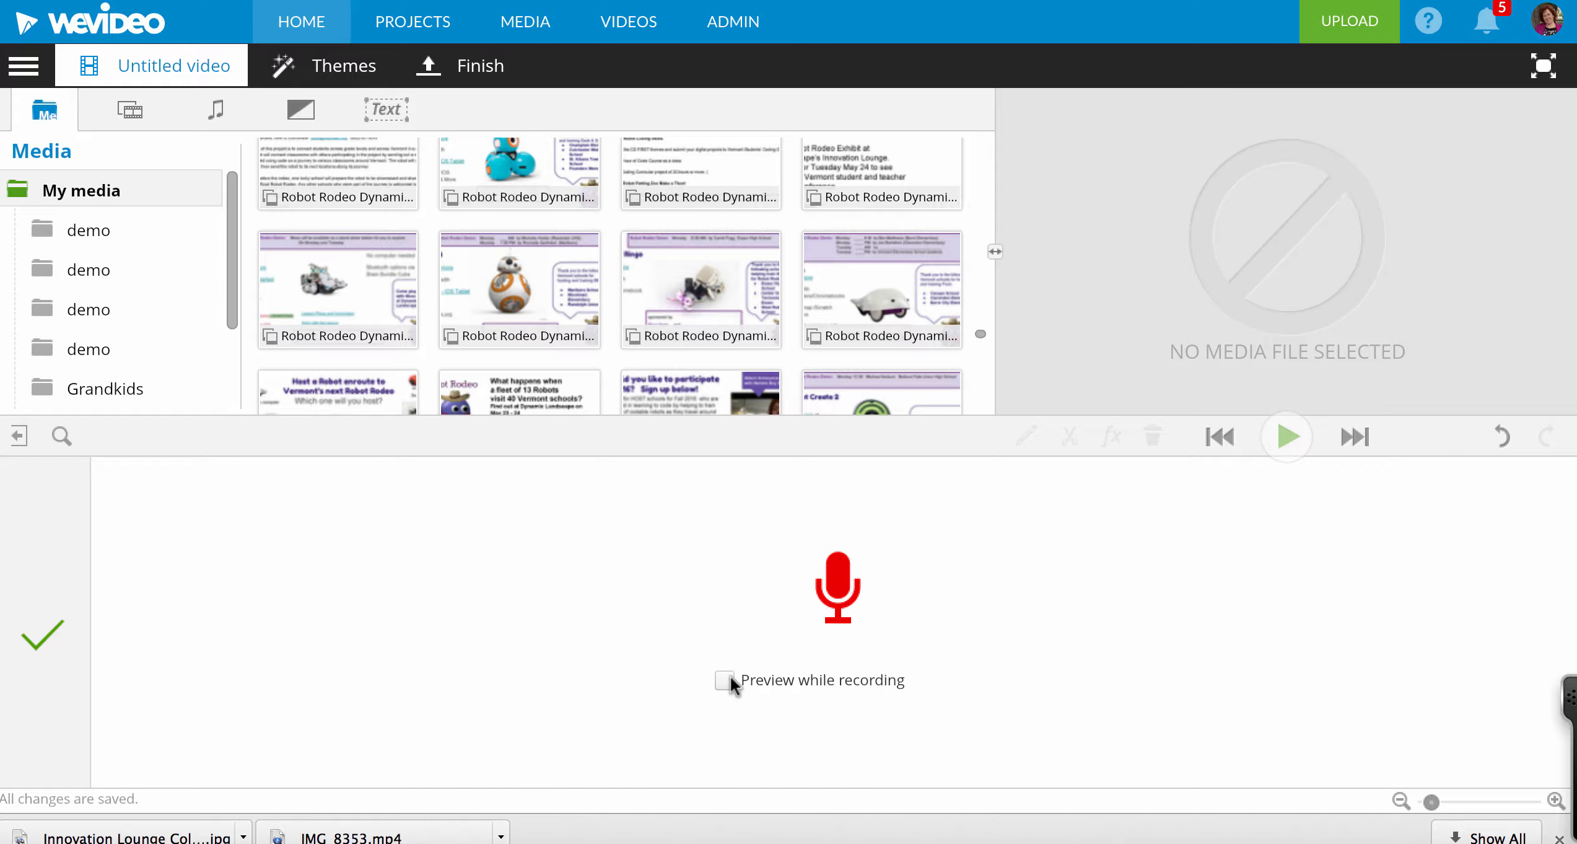
click(724, 679)
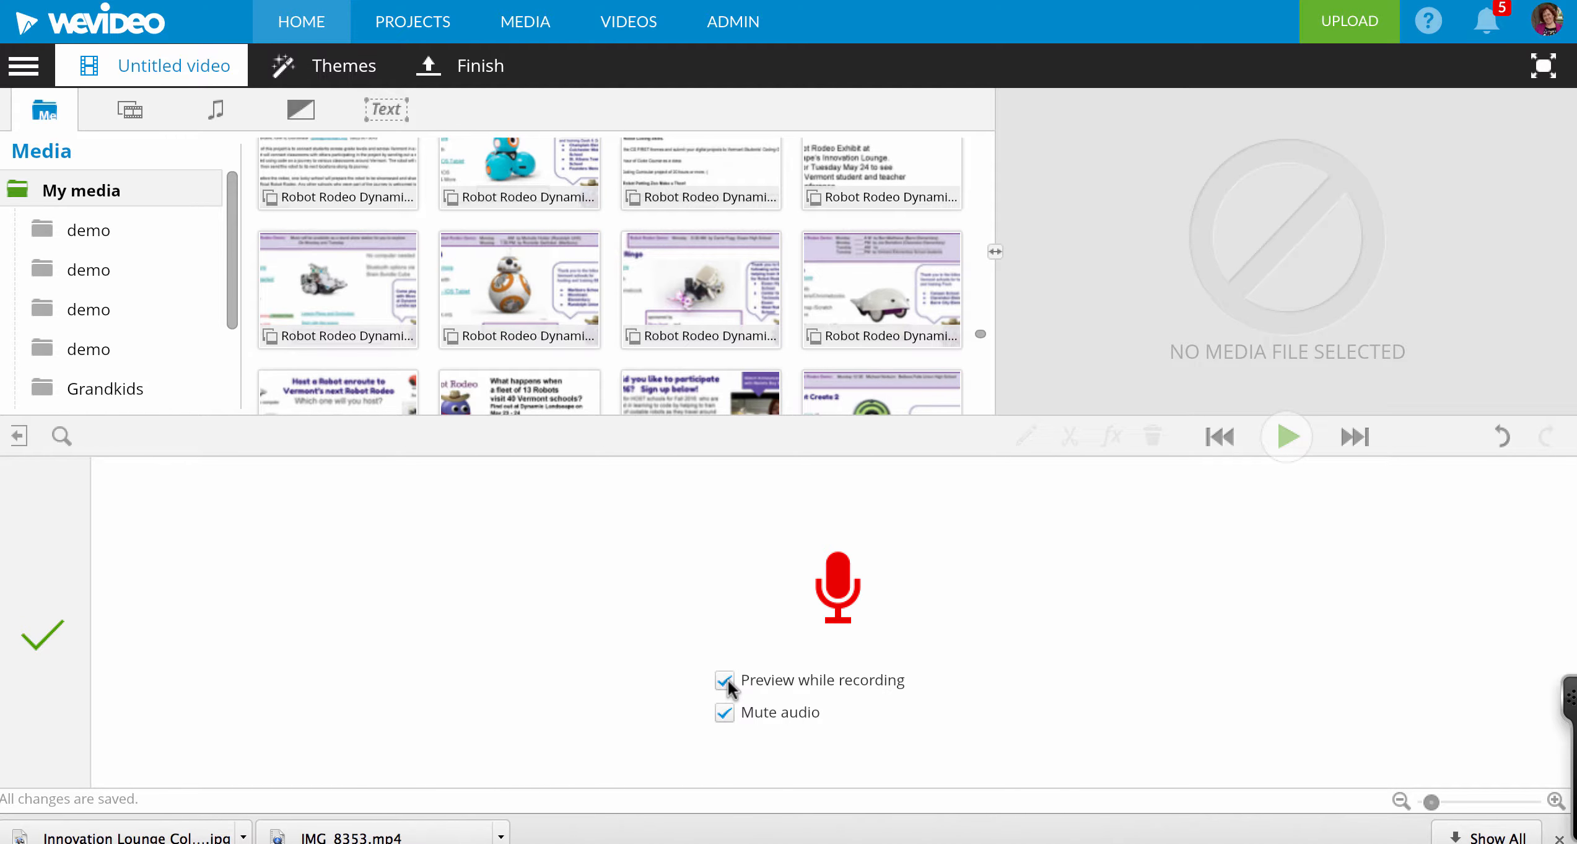
mouse_move(726, 723)
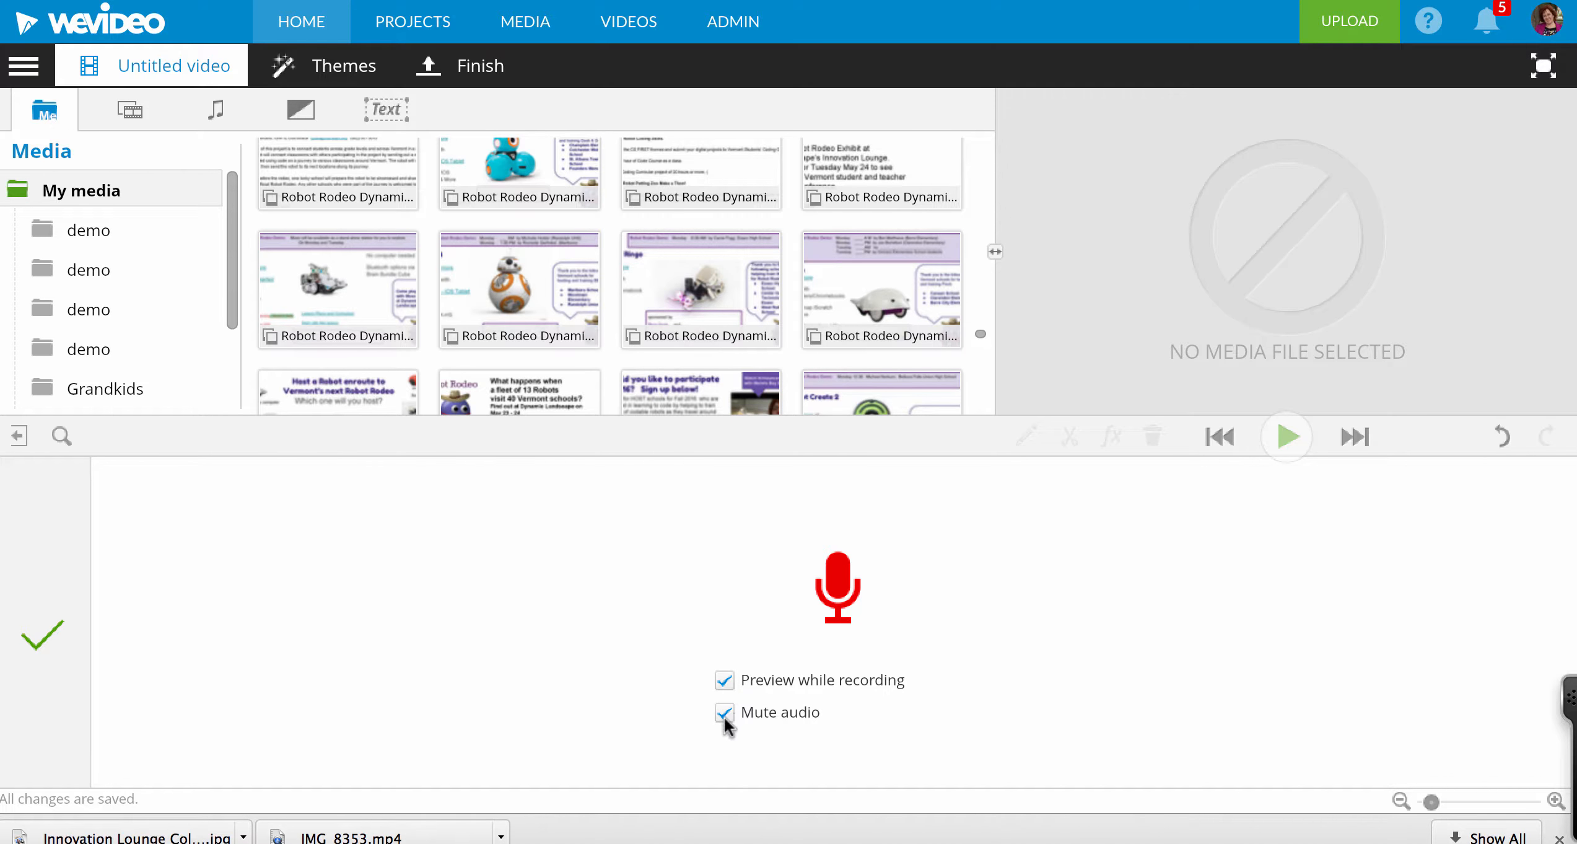
mouse_move(723, 712)
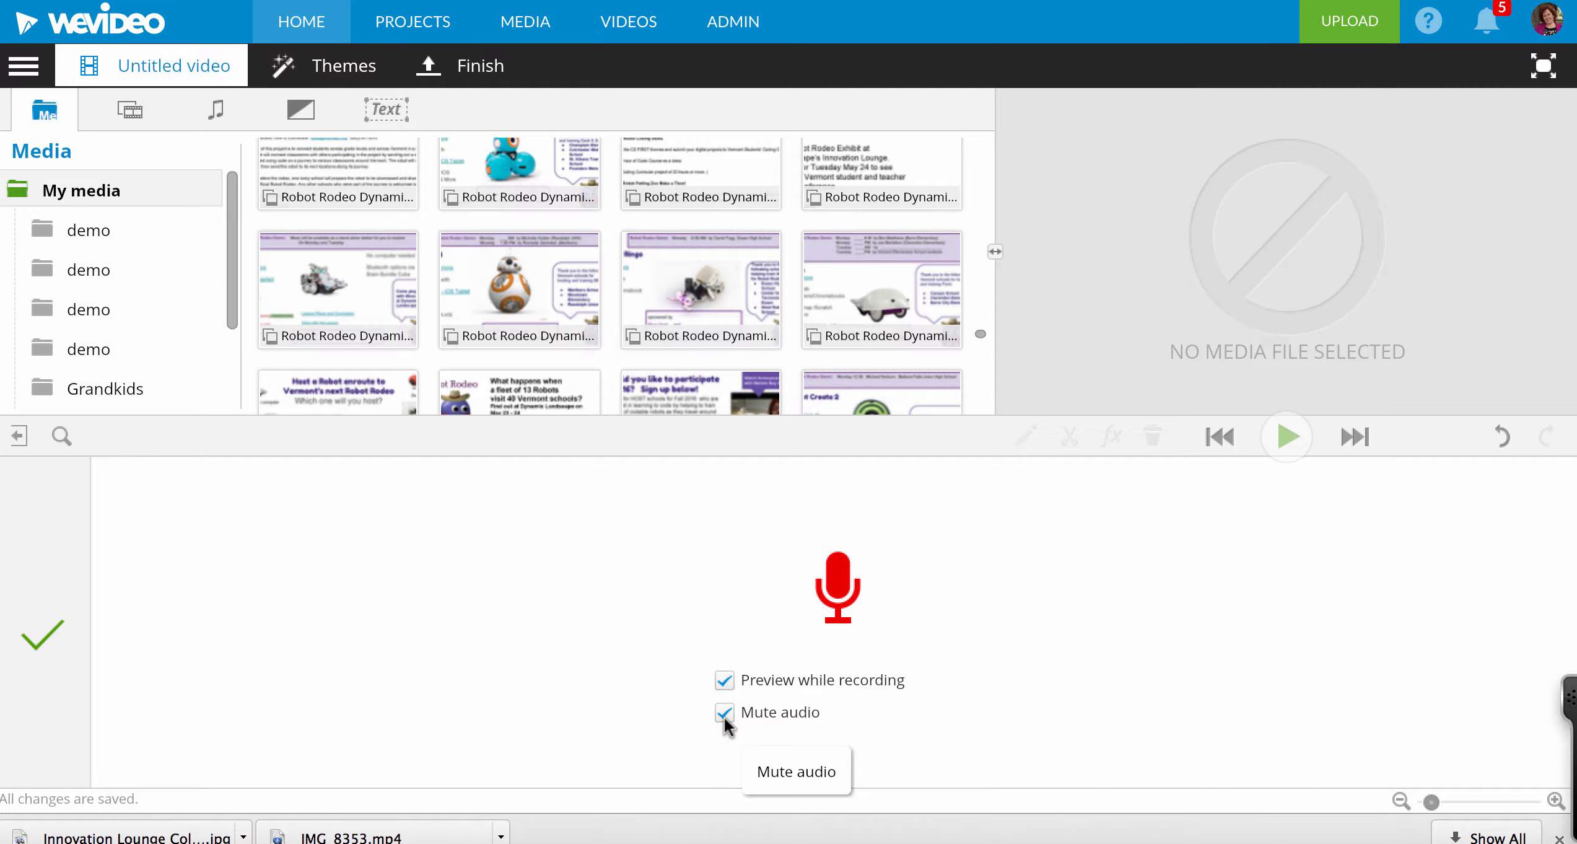
mouse_move(520, 747)
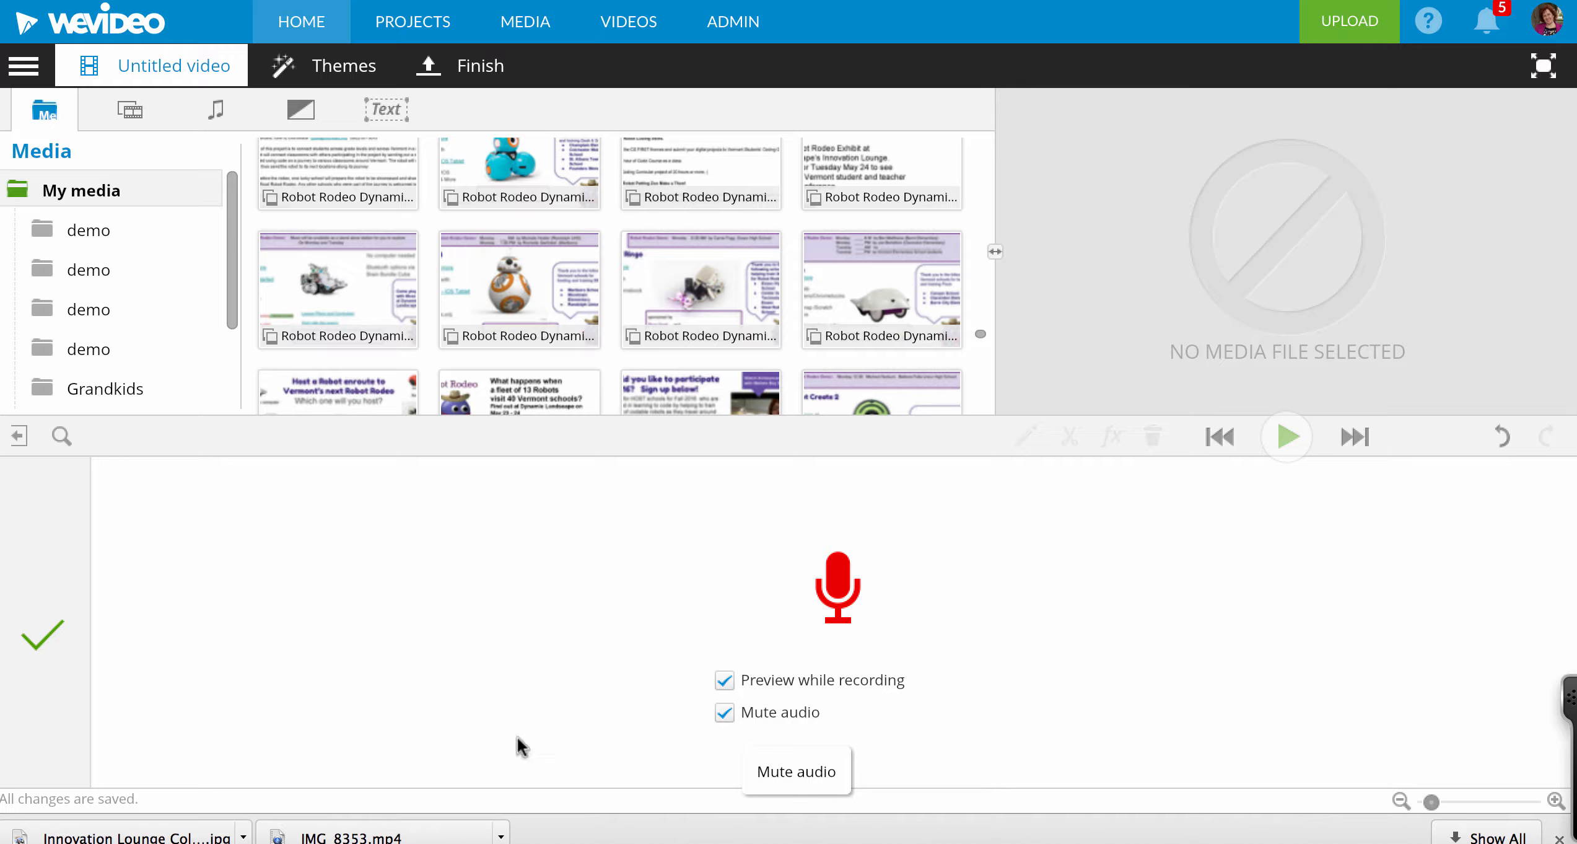
mouse_move(549, 586)
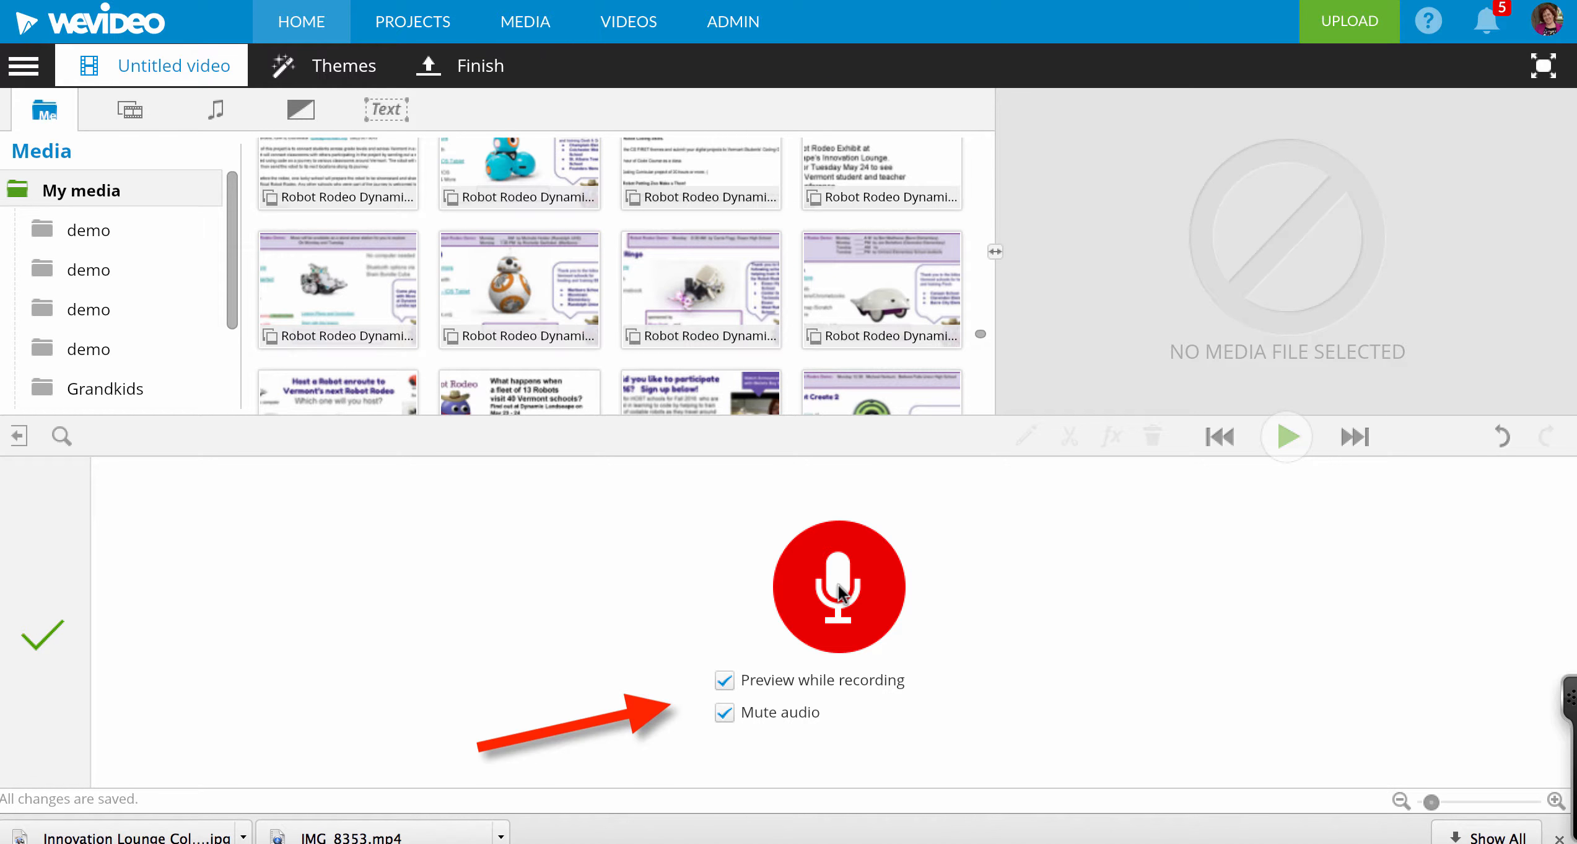
Record about ten seconds of narration over the playing slides, then stop.
click(838, 586)
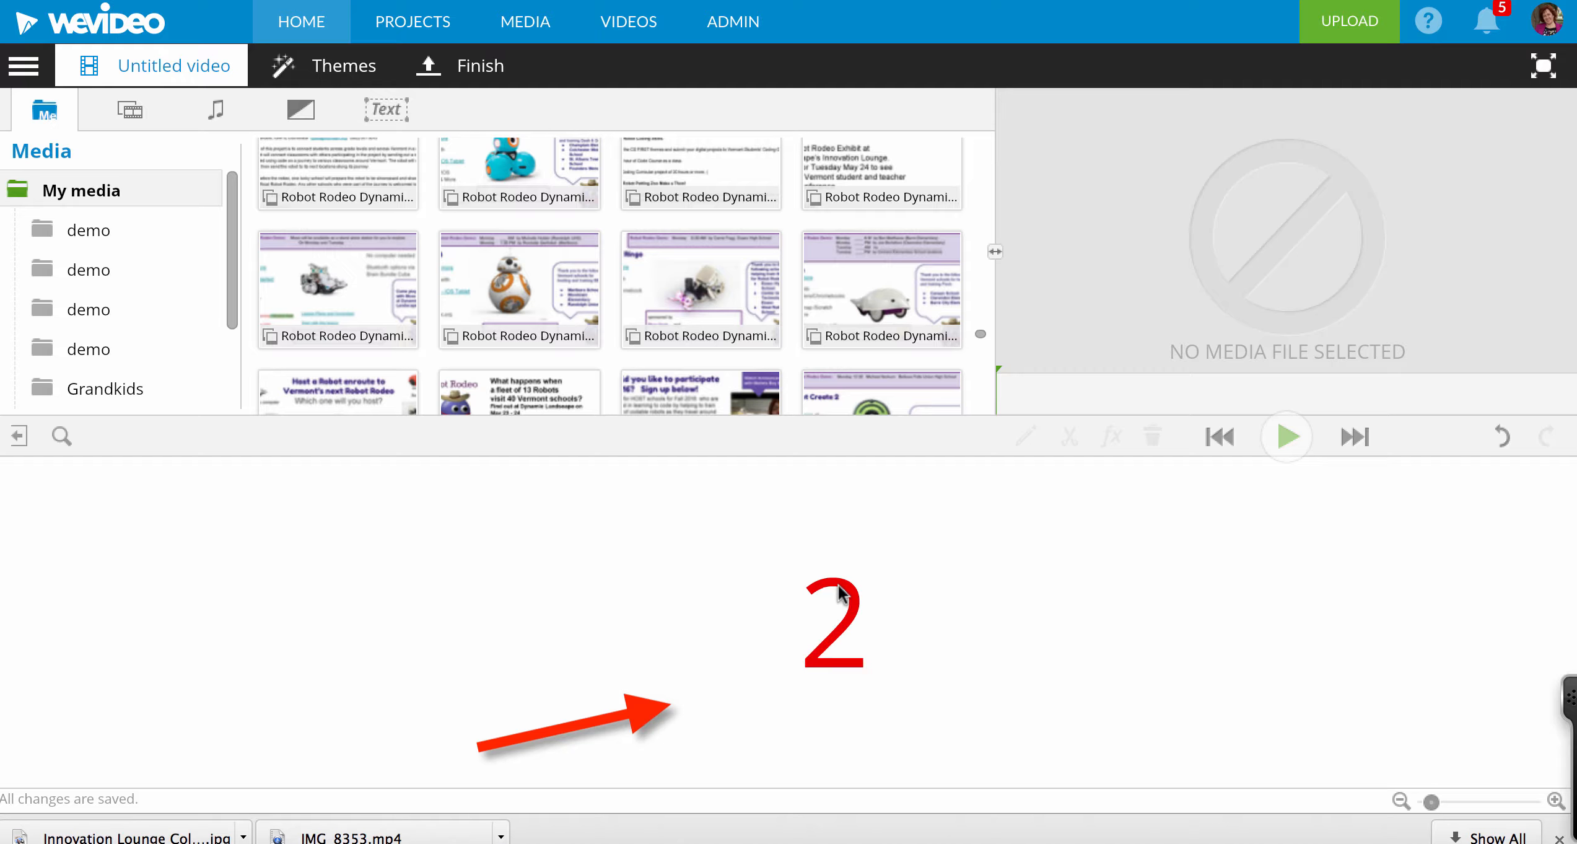
click(1284, 436)
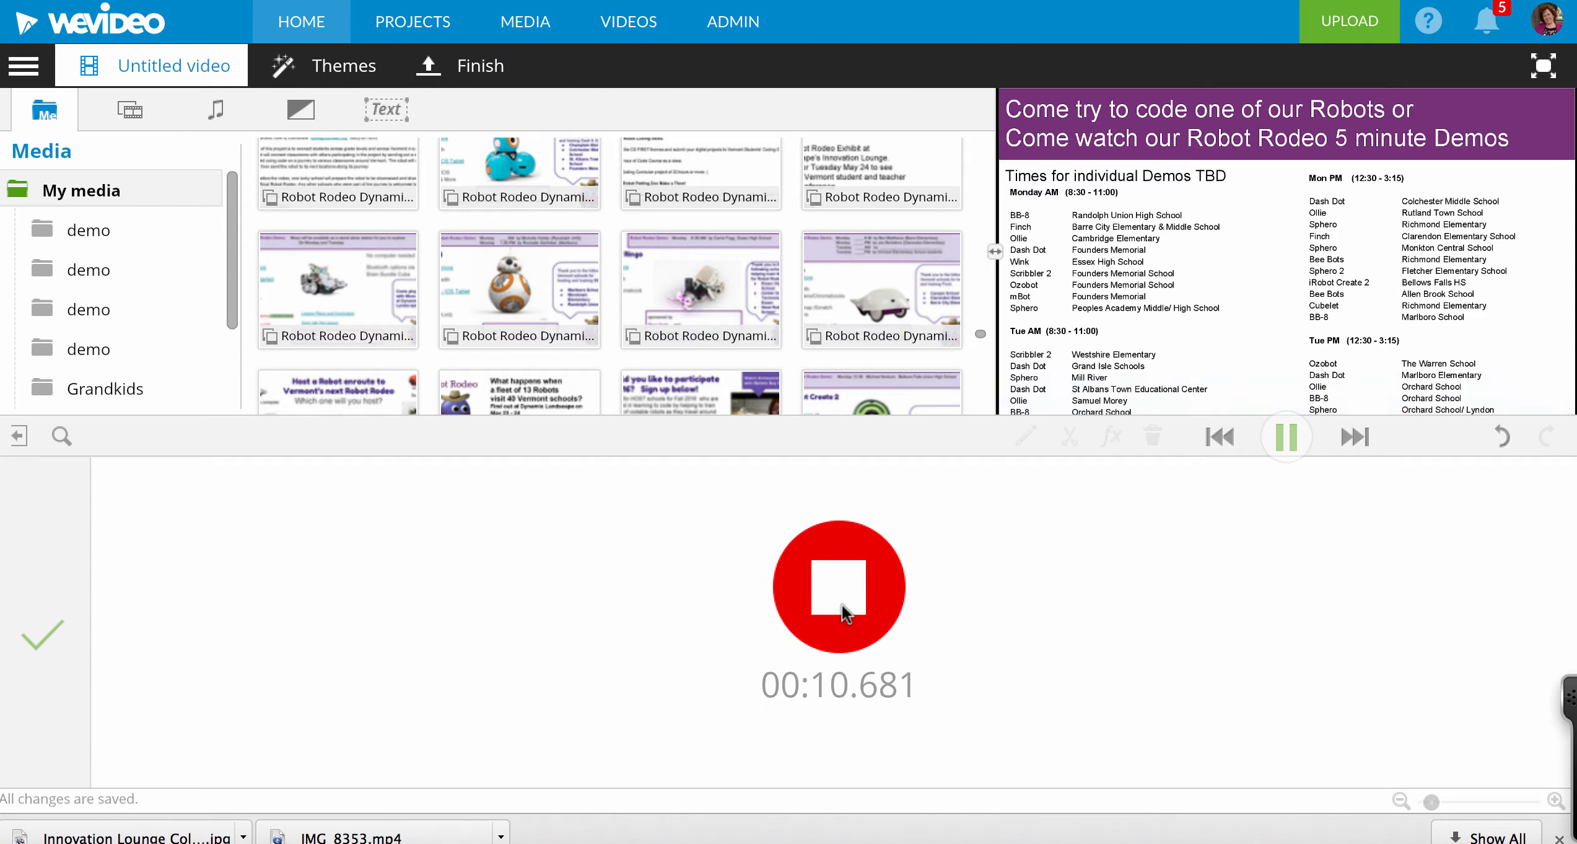
click(838, 586)
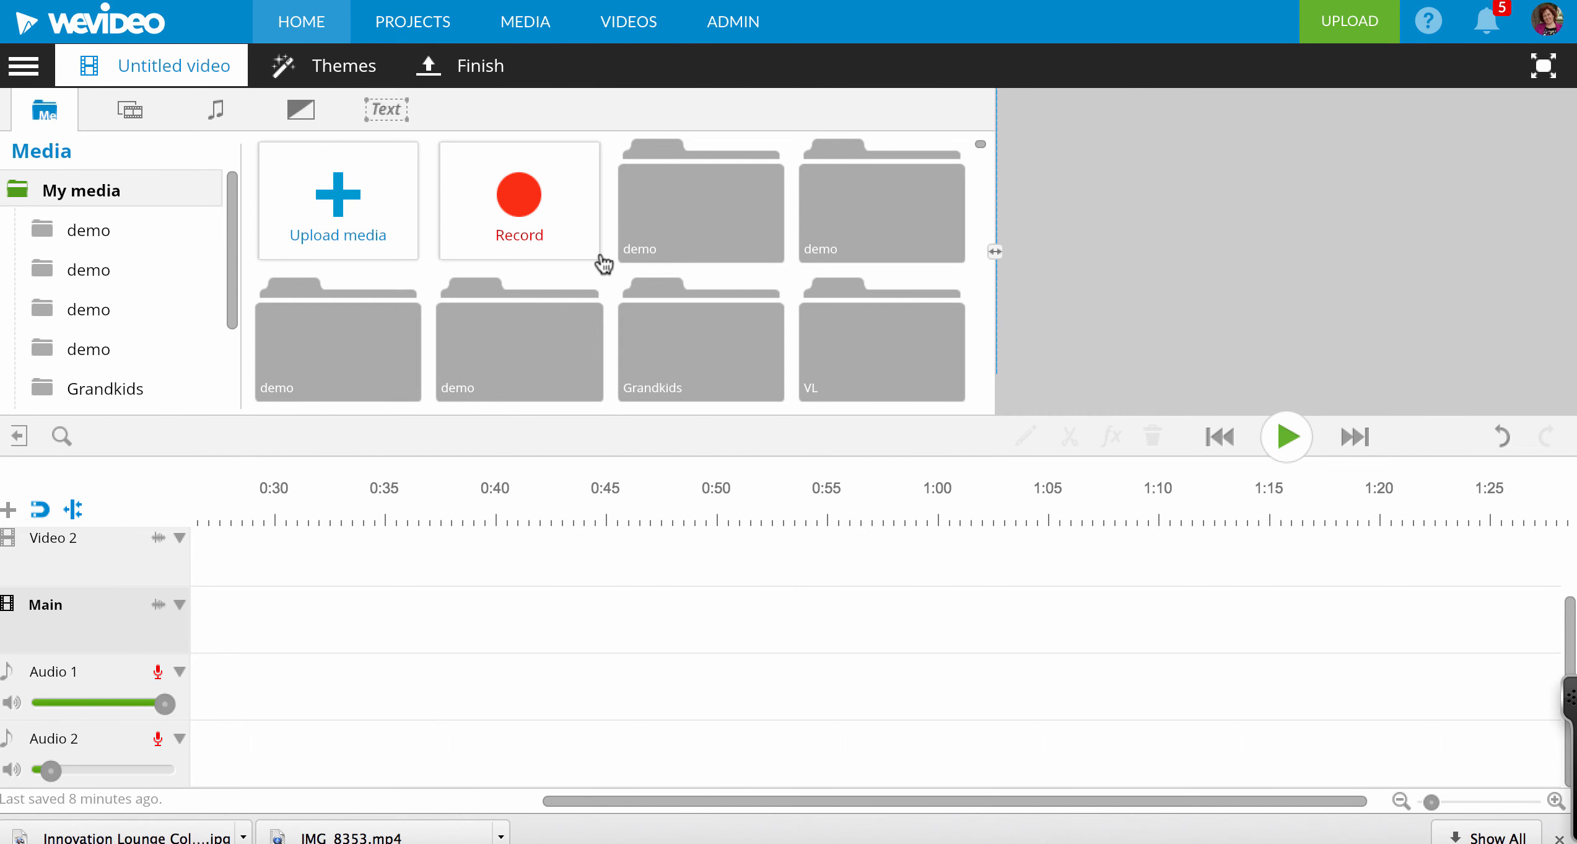
mouse_move(519, 202)
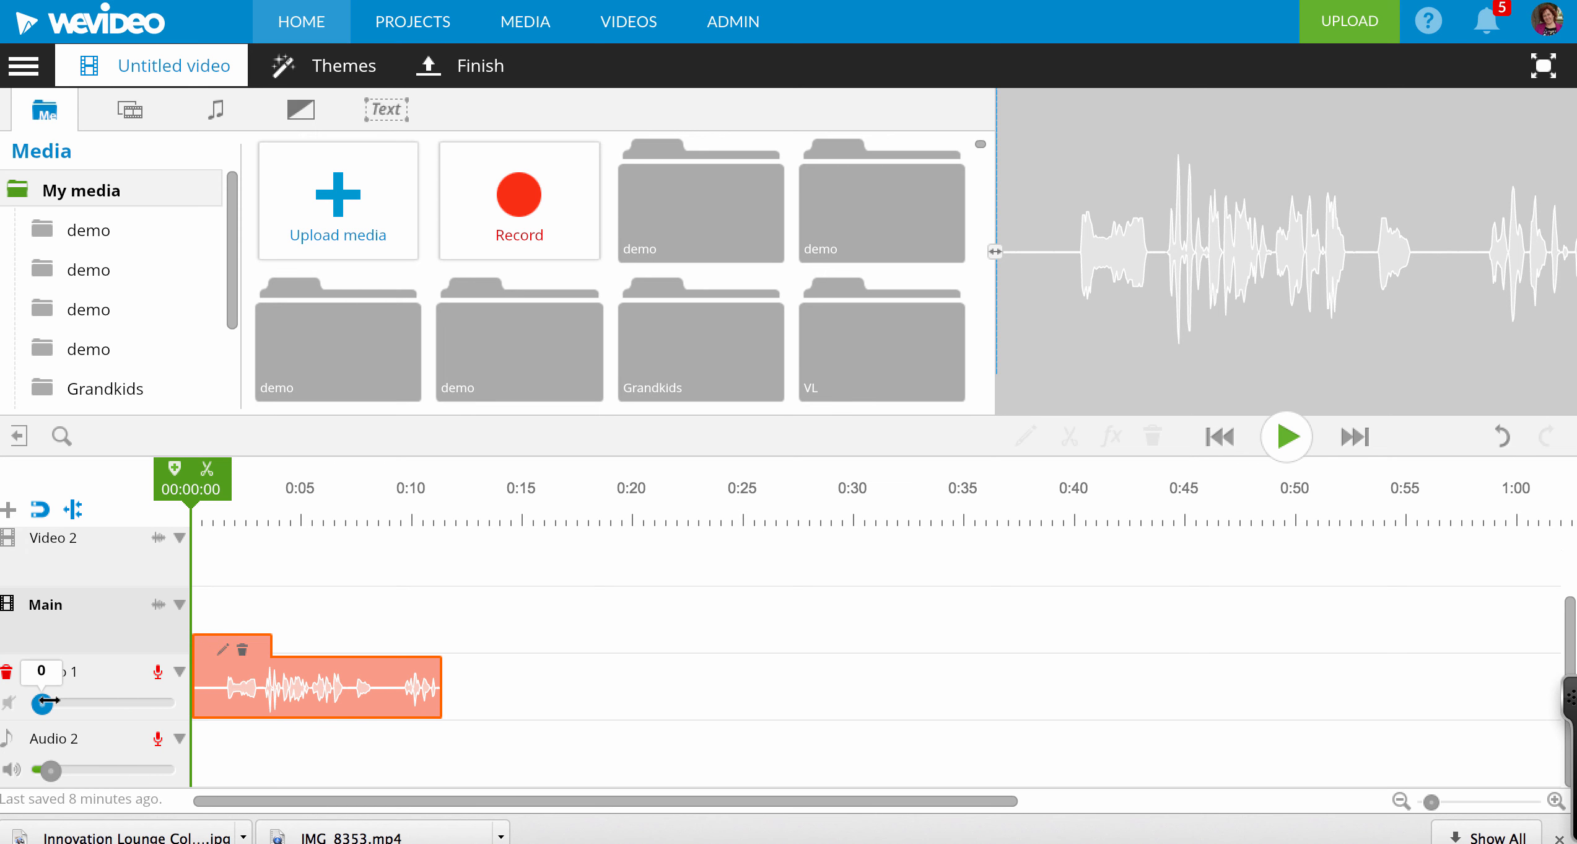
Drag the Audio 1 volume slider to its maximum of 200.
drag(44, 703, 165, 703)
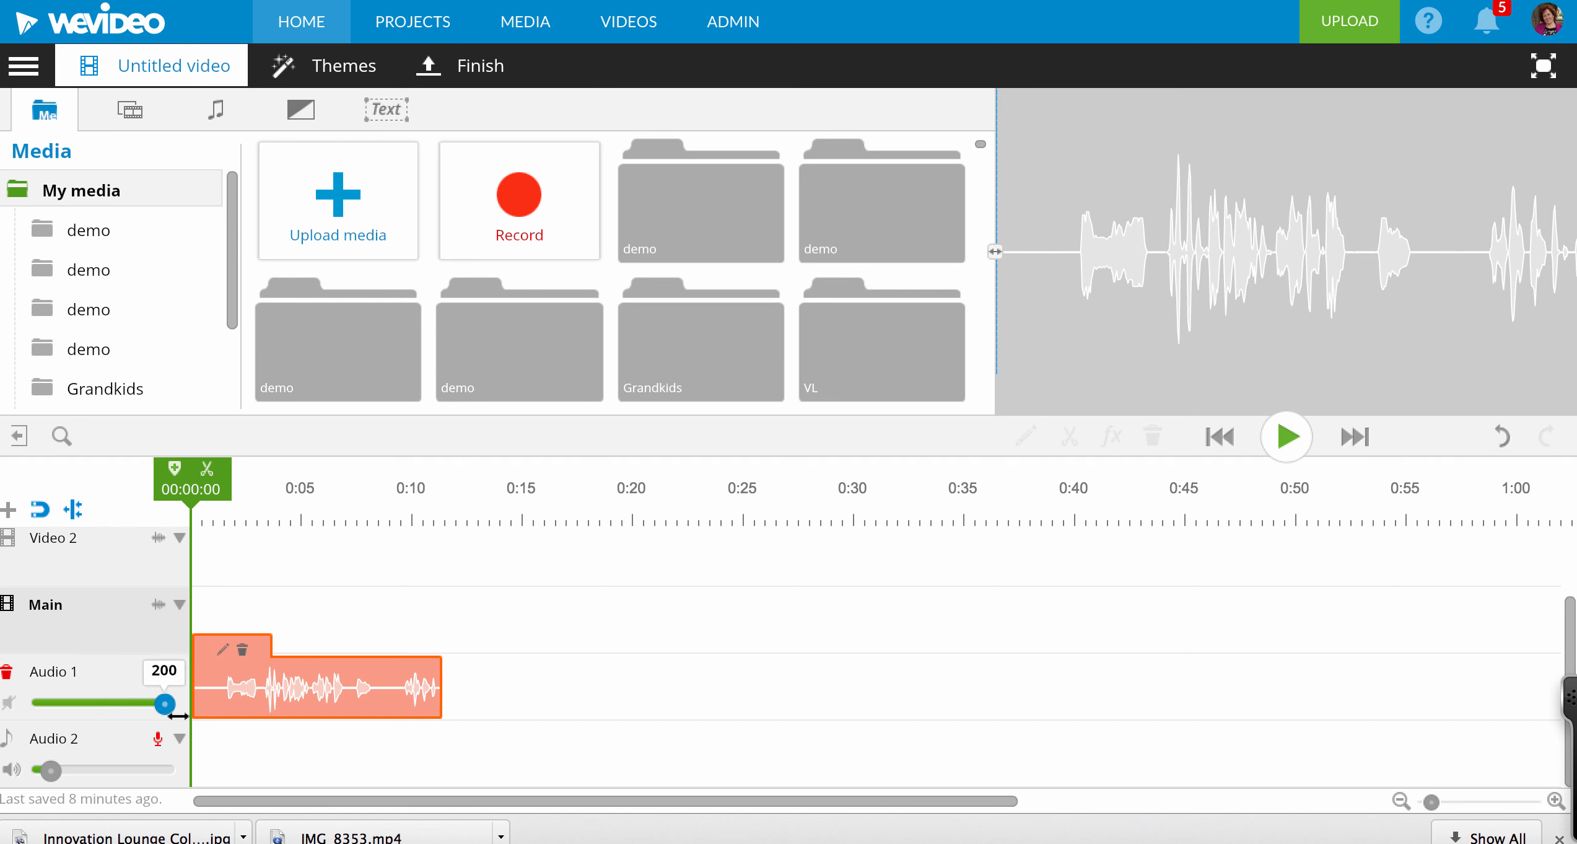